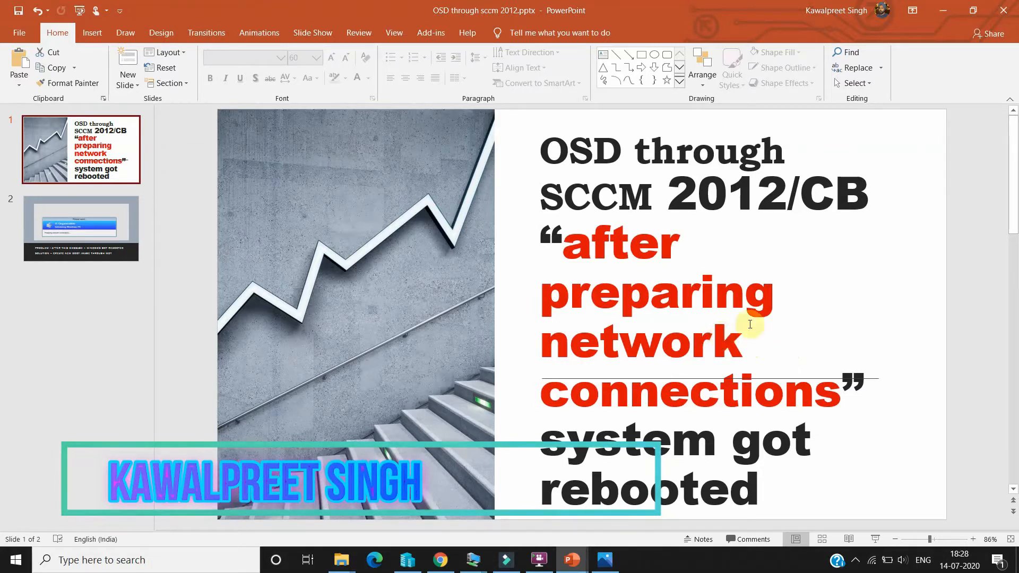
pyautogui.moveTo(708, 311)
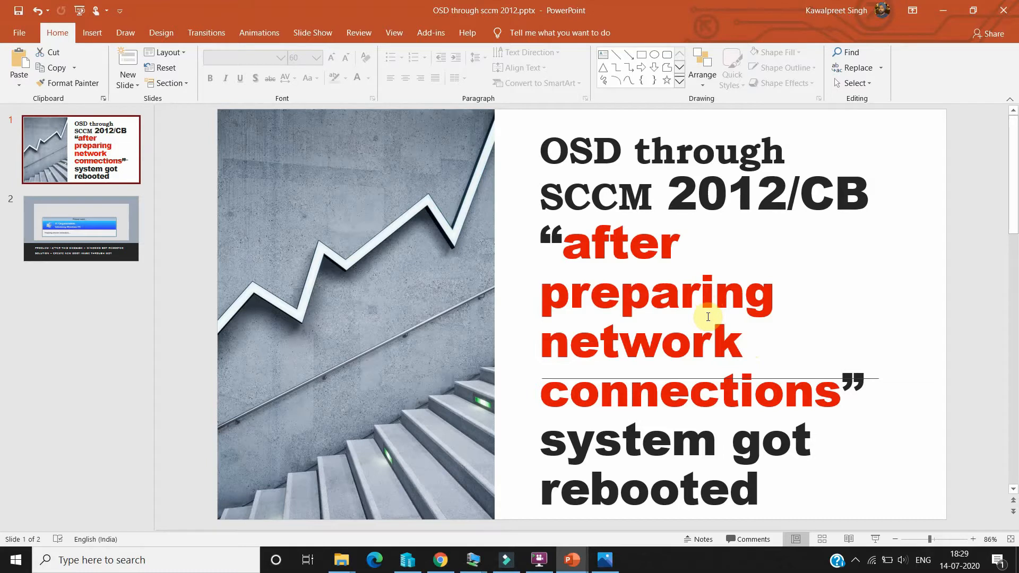
pyautogui.moveTo(758, 325)
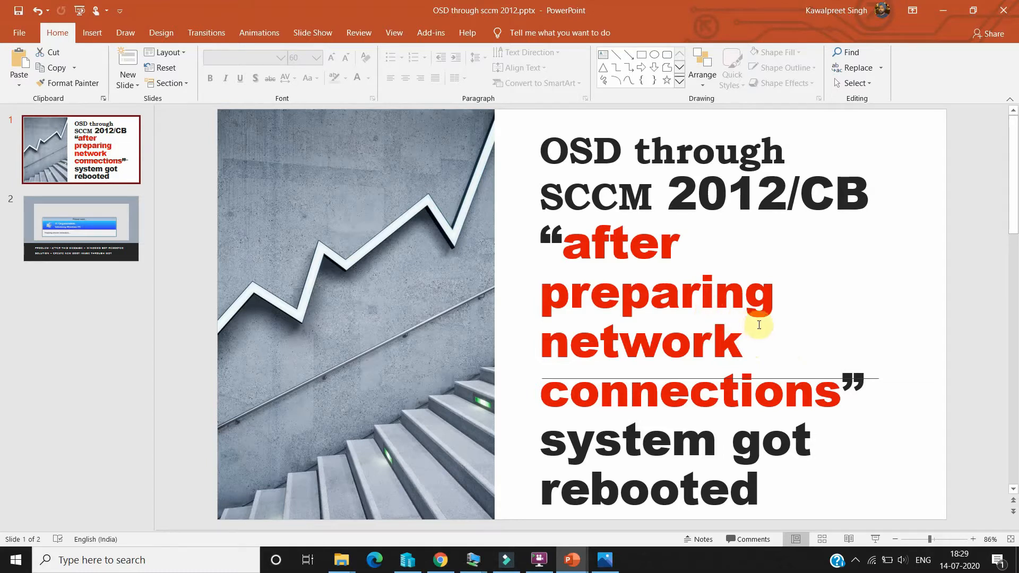
pyautogui.moveTo(751, 324)
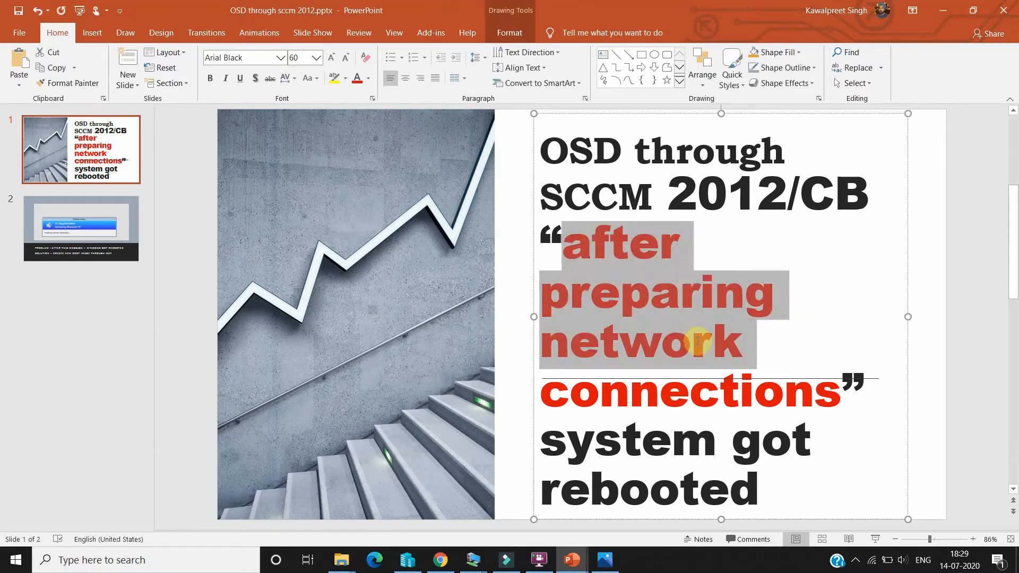
# - Show slide 2 describing the 'Preparing network connections' reboot problem and MDT fix
pyautogui.click(708, 346)
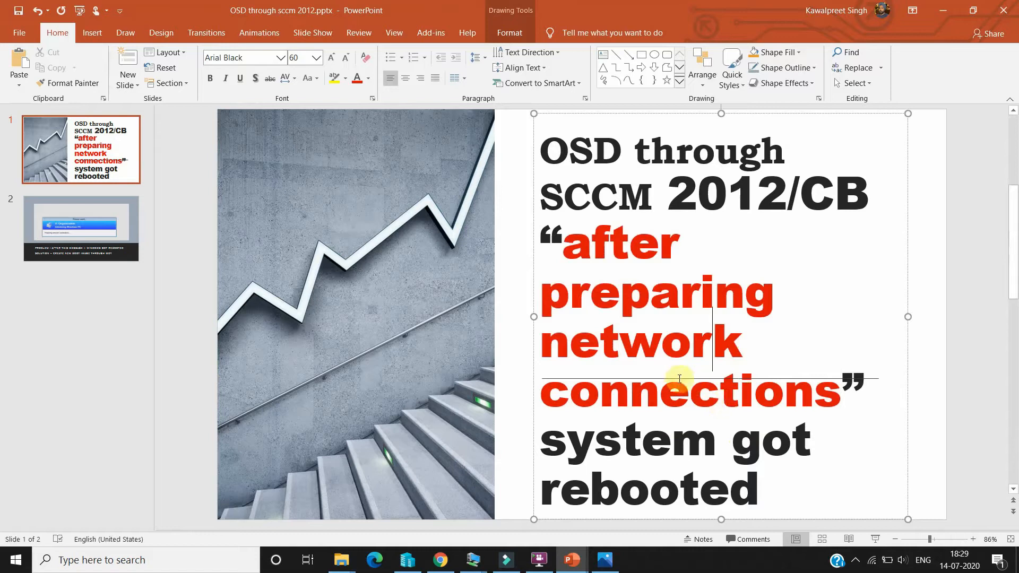
pyautogui.moveTo(682, 318)
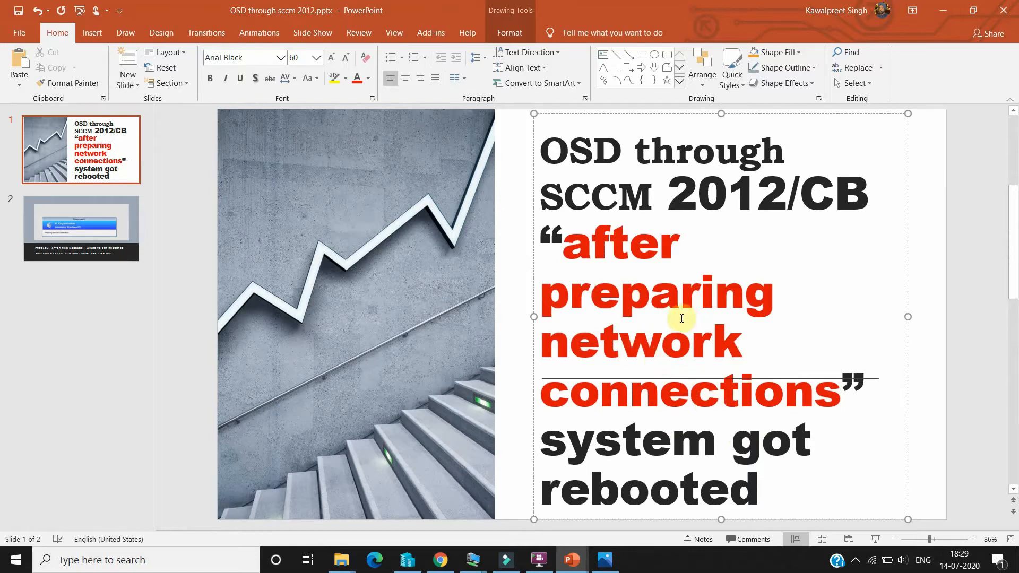
pyautogui.moveTo(733, 326)
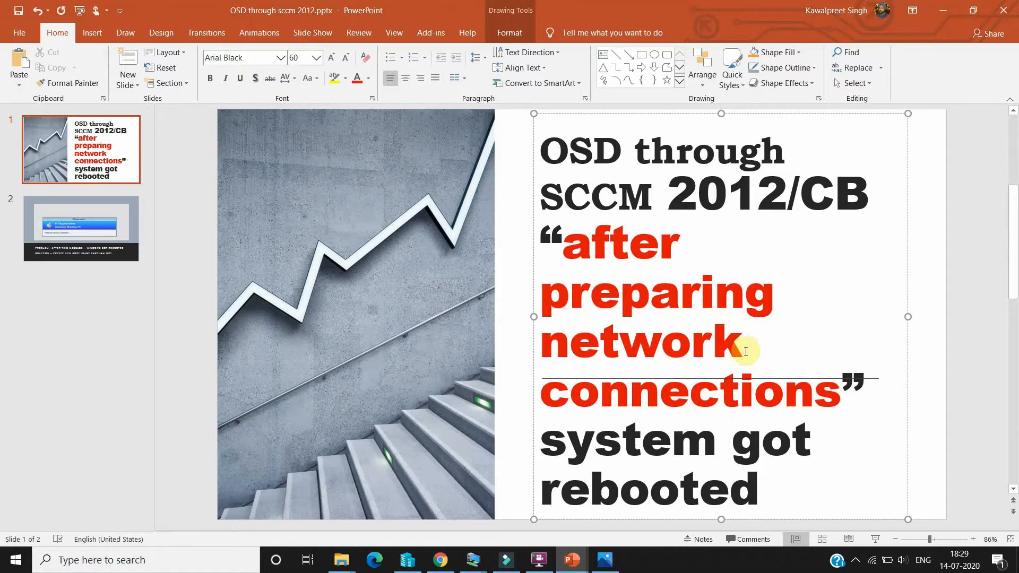
pyautogui.moveTo(751, 363)
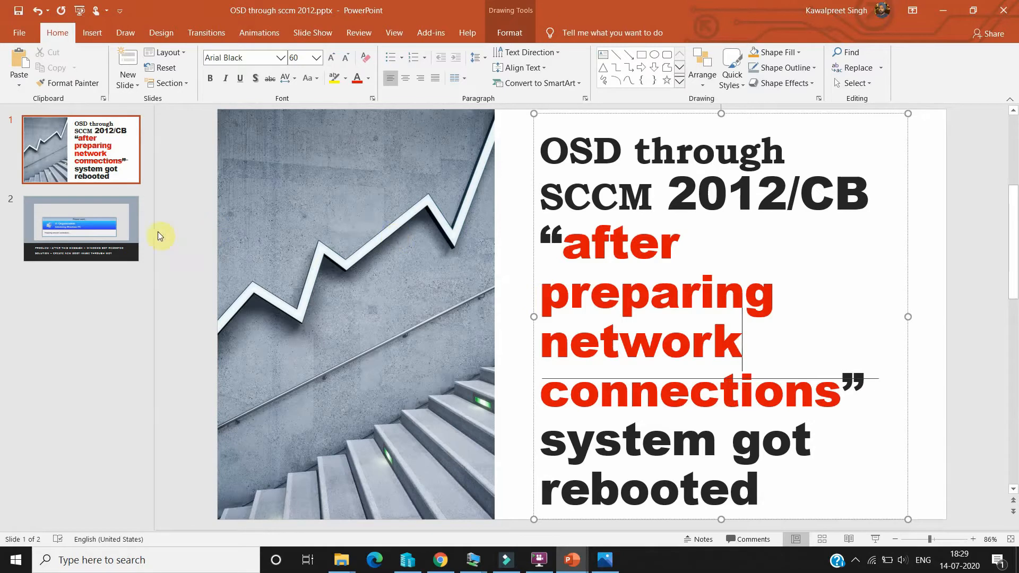
pyautogui.click(81, 230)
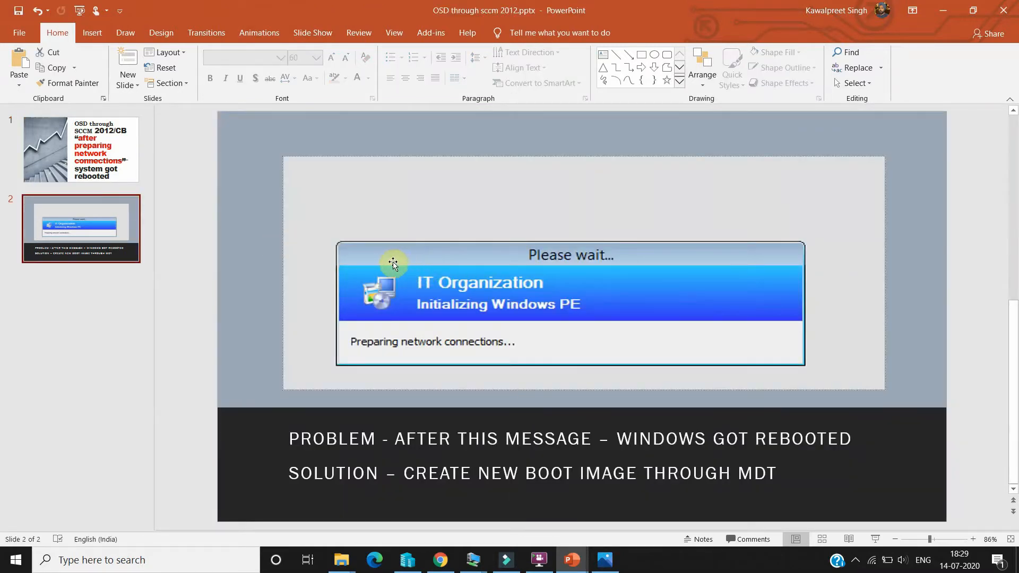
pyautogui.moveTo(411, 257)
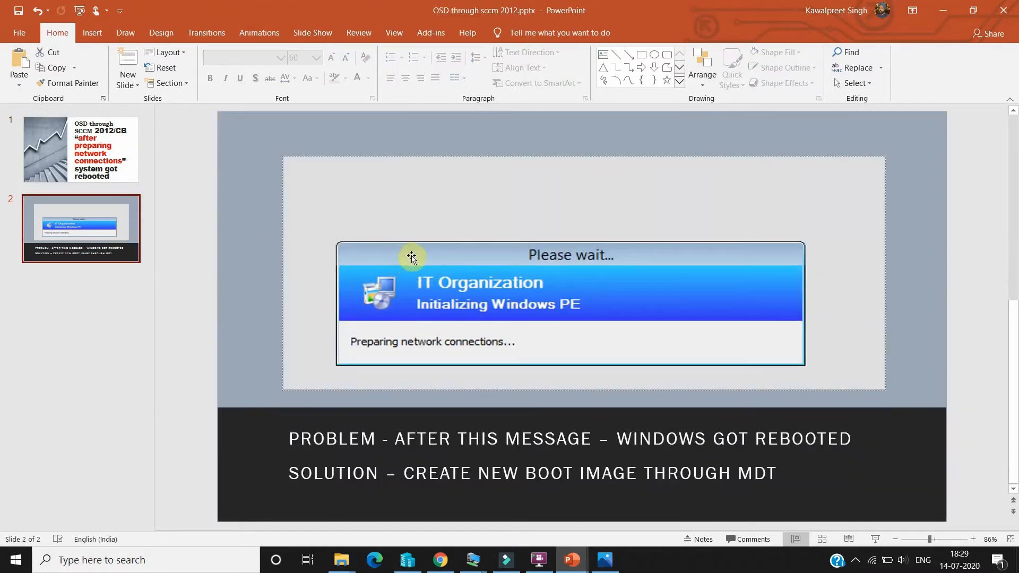
pyautogui.moveTo(481, 344)
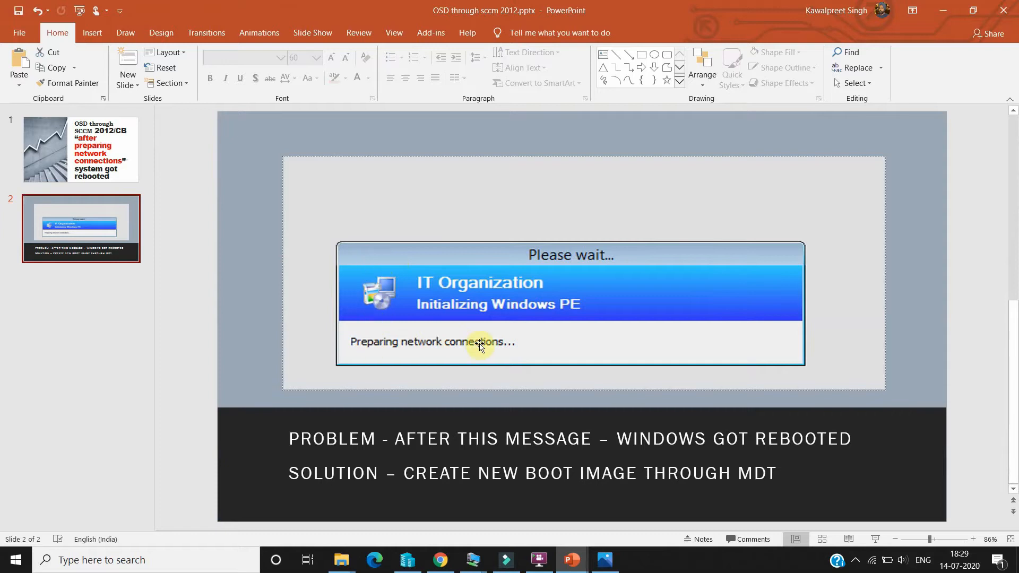
pyautogui.moveTo(466, 333)
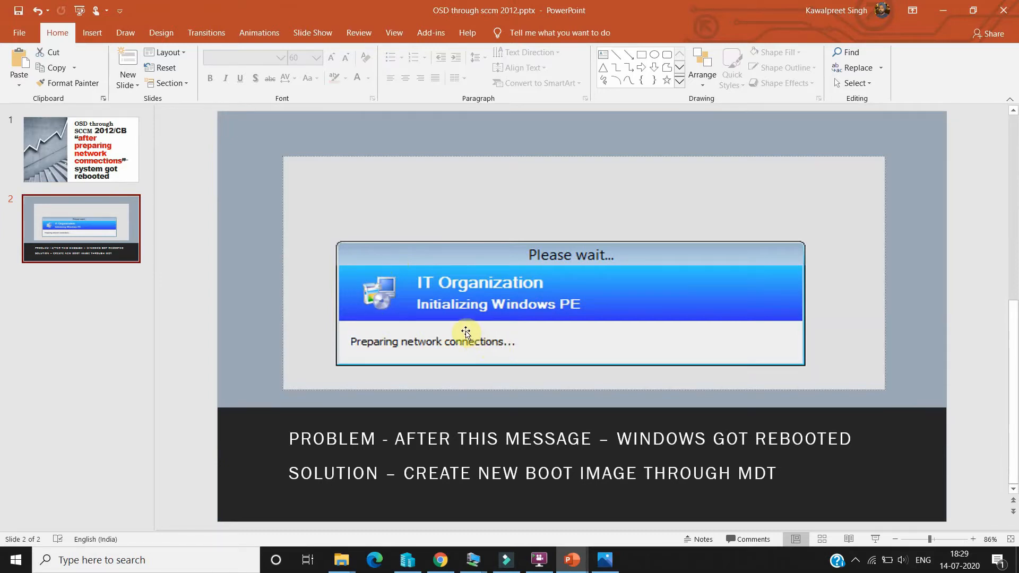
pyautogui.moveTo(473, 328)
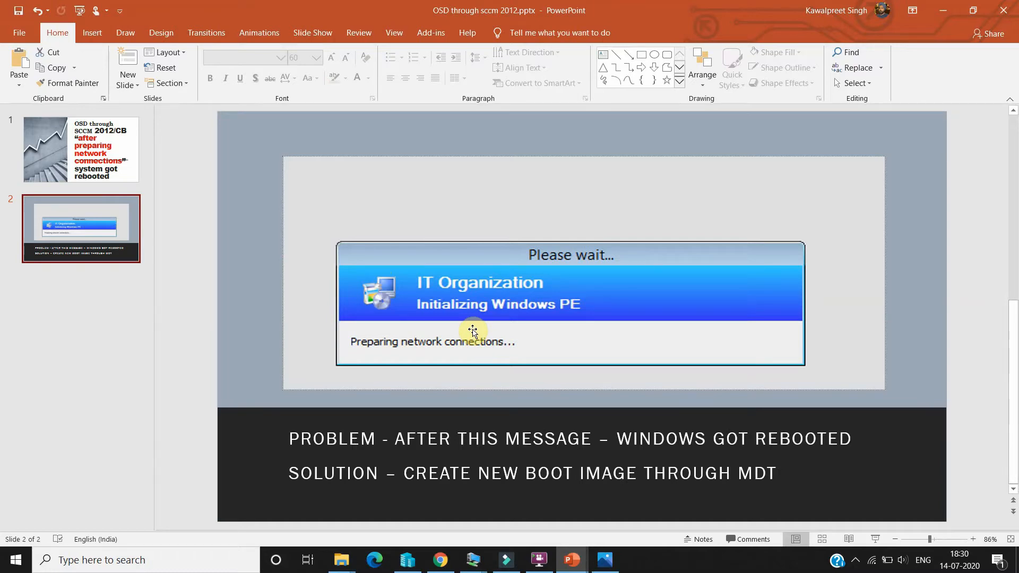
pyautogui.moveTo(447, 389)
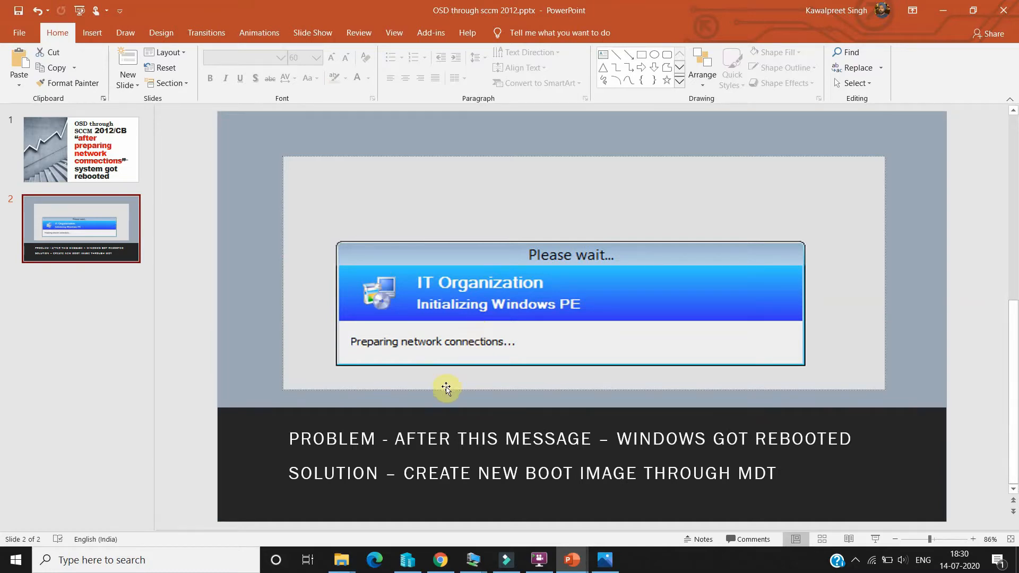
pyautogui.moveTo(467, 459)
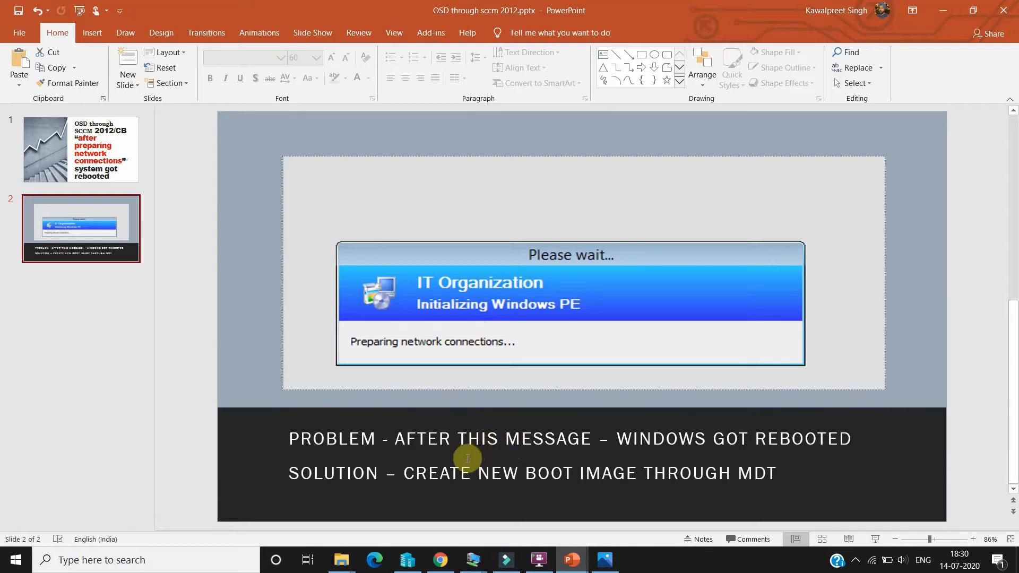
pyautogui.moveTo(594, 432)
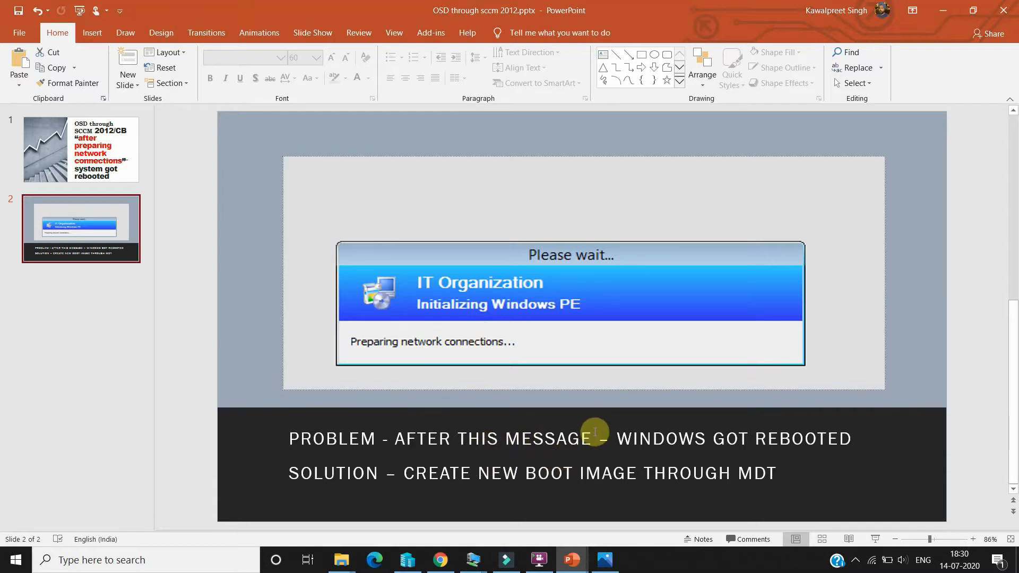
pyautogui.moveTo(534, 398)
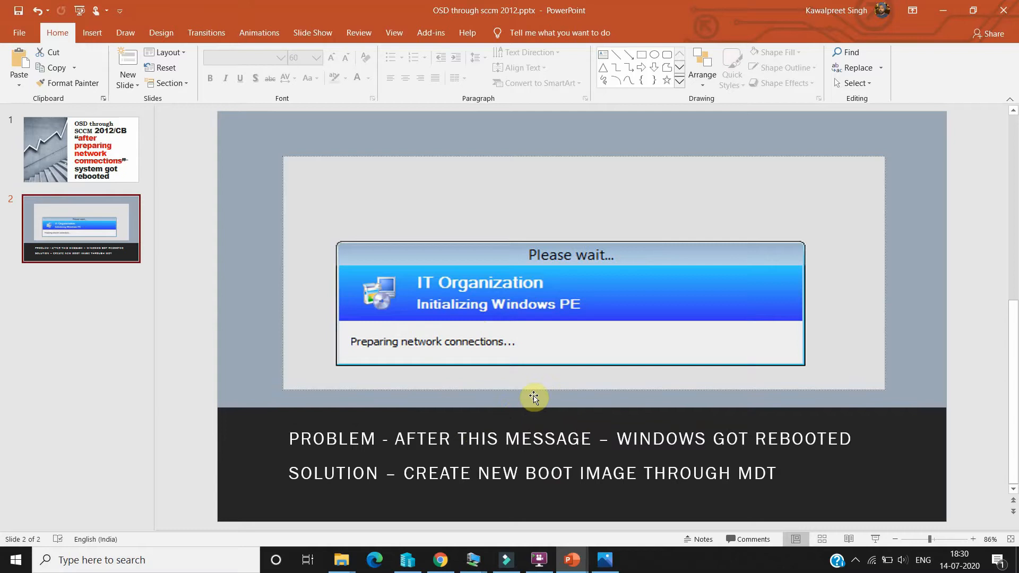
pyautogui.moveTo(622, 465)
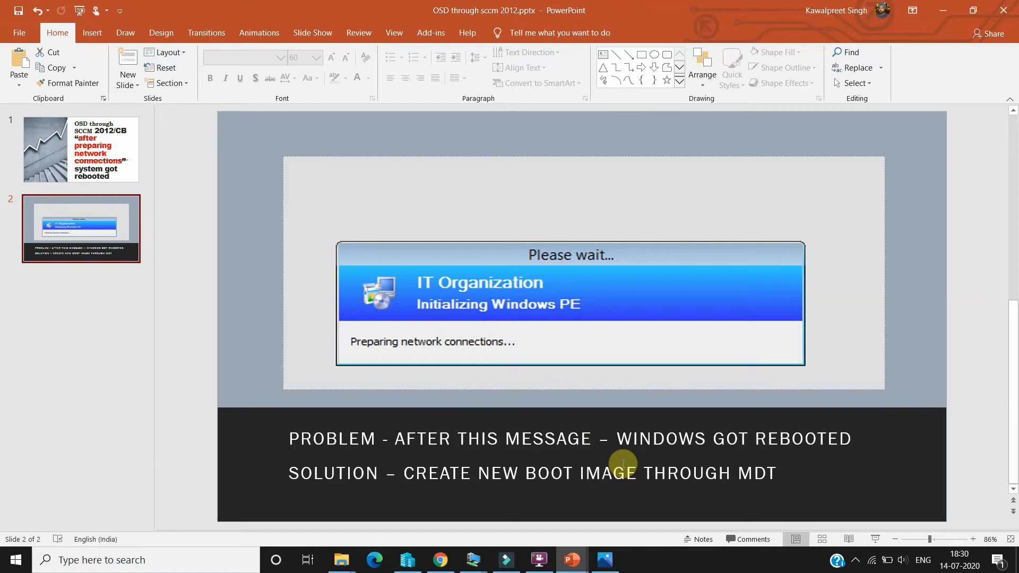
pyautogui.moveTo(536, 435)
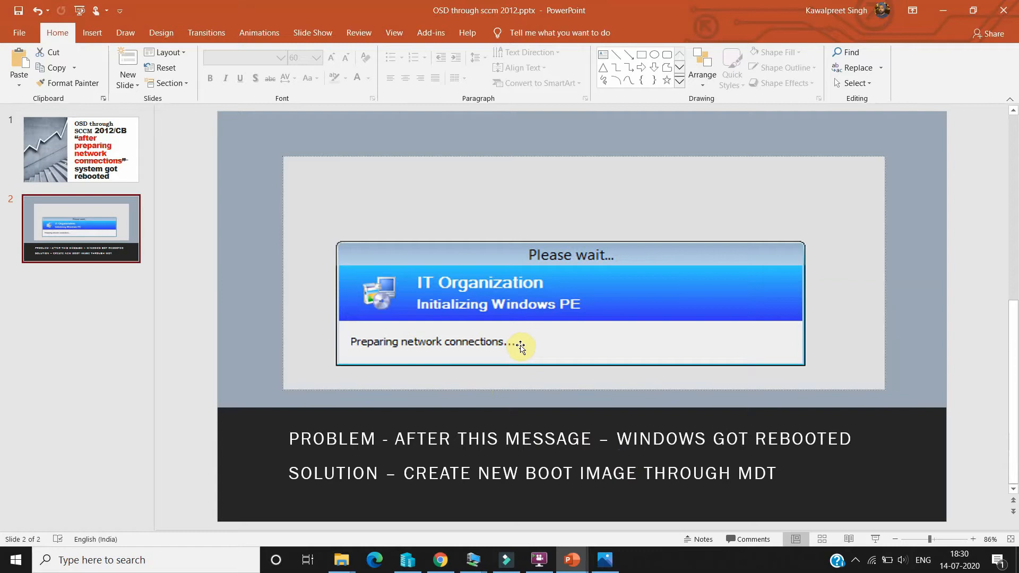
pyautogui.moveTo(532, 344)
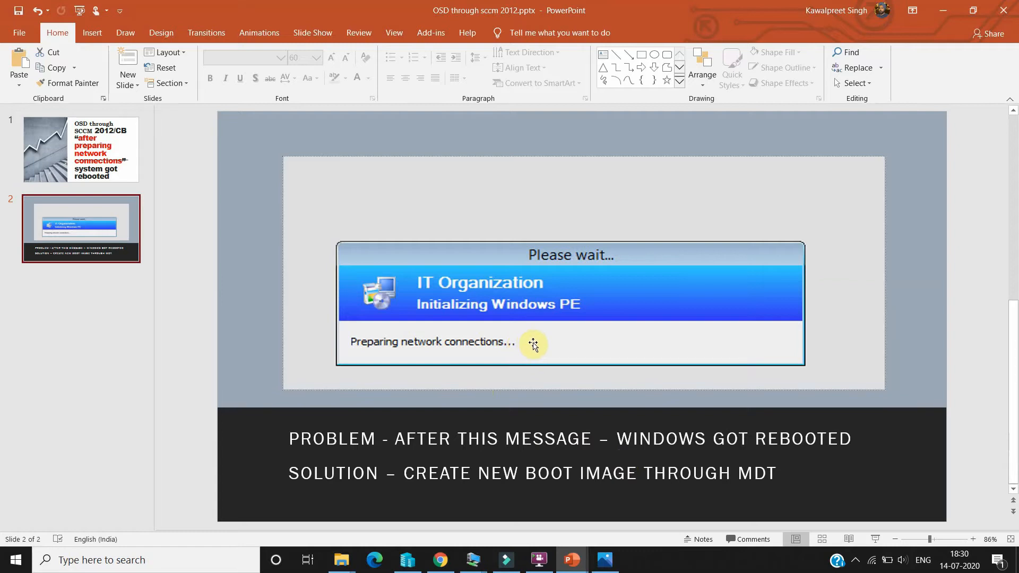
pyautogui.moveTo(627, 315)
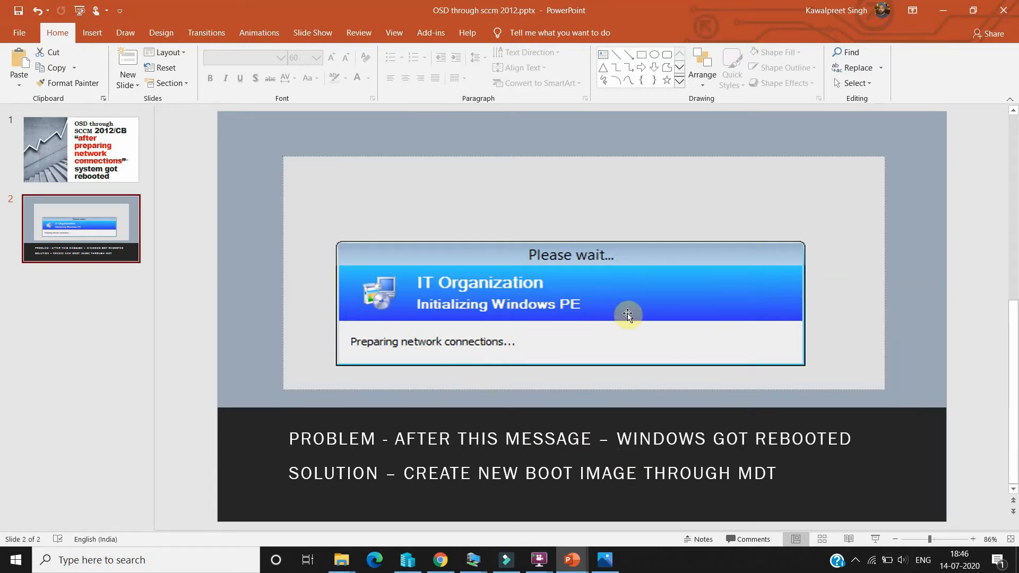
pyautogui.moveTo(609, 416)
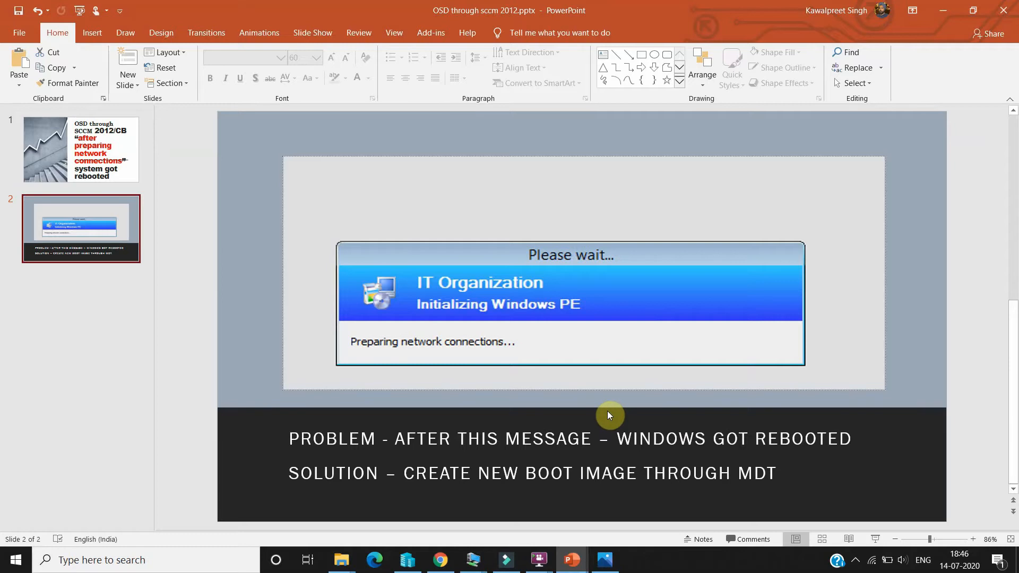
pyautogui.moveTo(604, 416)
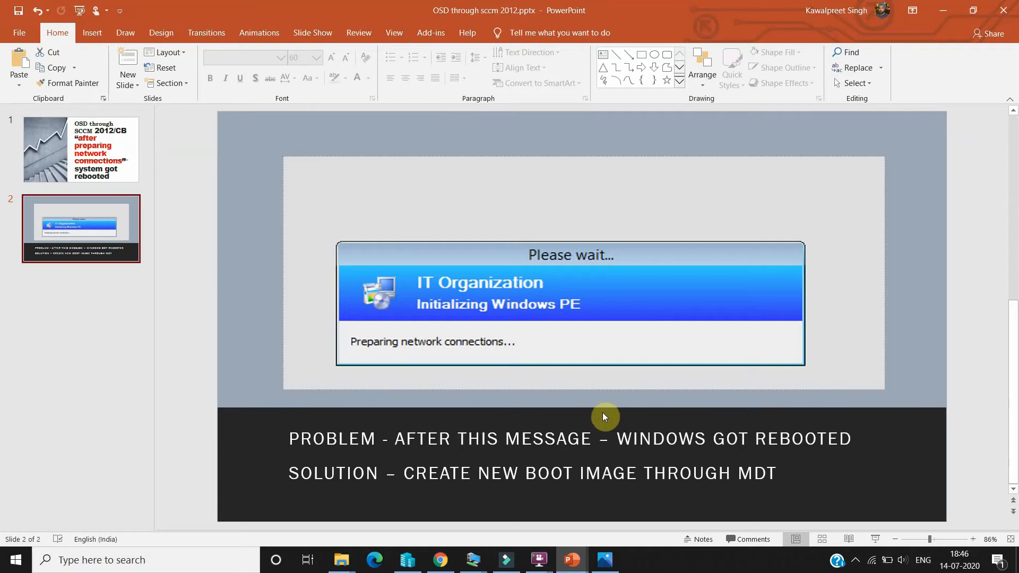
pyautogui.moveTo(611, 423)
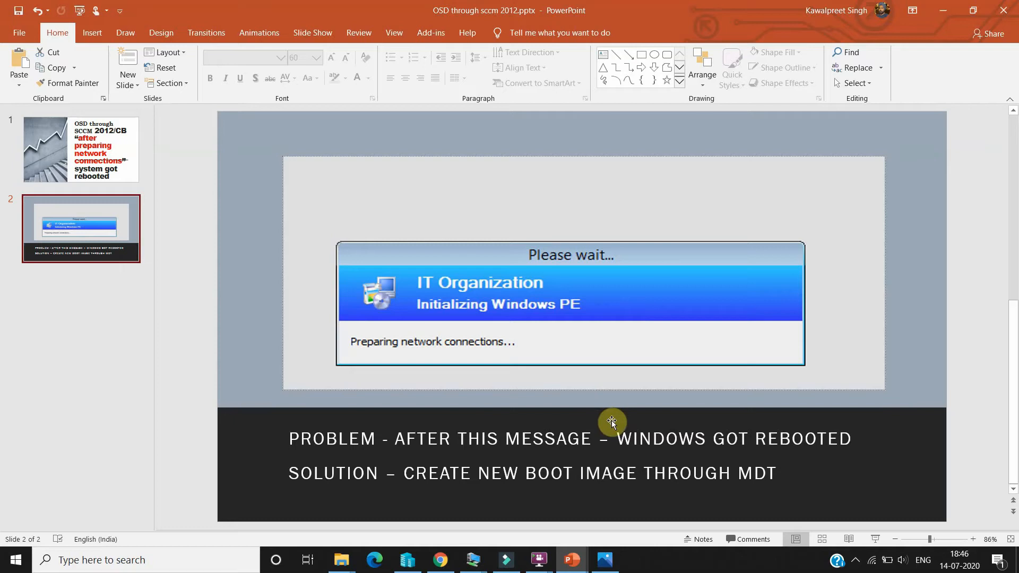
pyautogui.moveTo(667, 420)
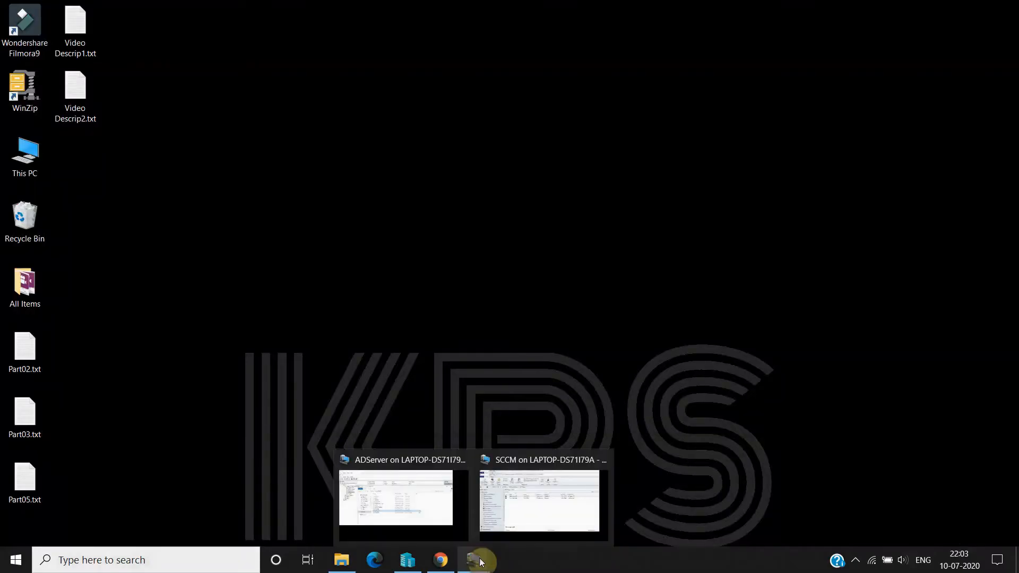
# - Launch the Create Boot Image using MDT wizard from the Boot Images folder
pyautogui.click(542, 499)
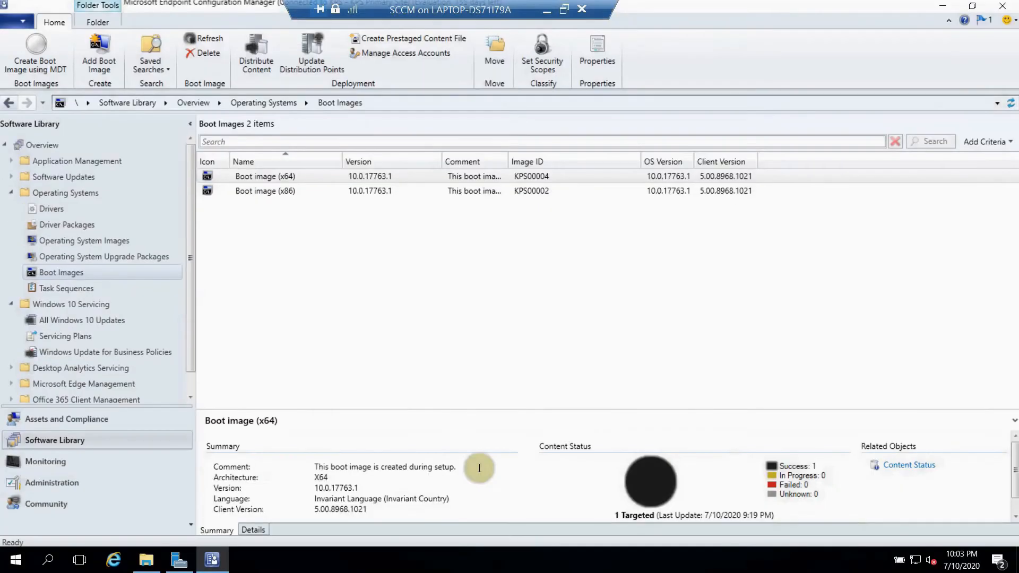
pyautogui.moveTo(306, 303)
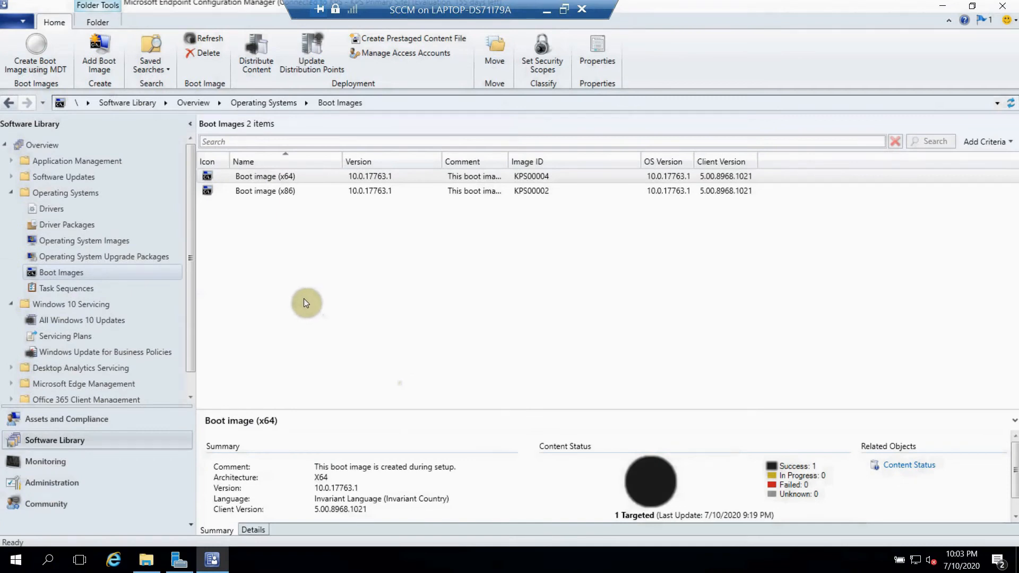
pyautogui.moveTo(327, 291)
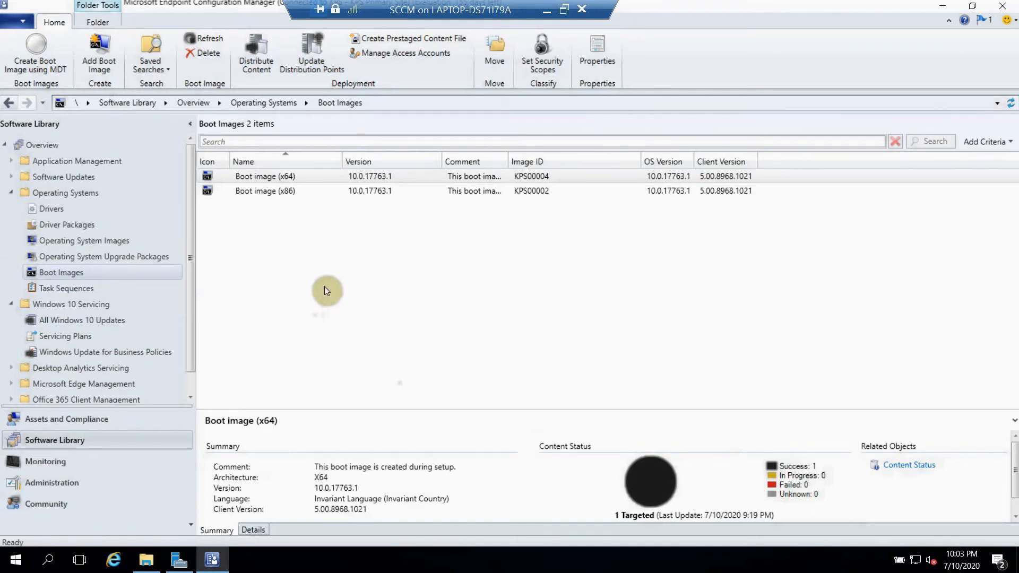
pyautogui.moveTo(180, 174)
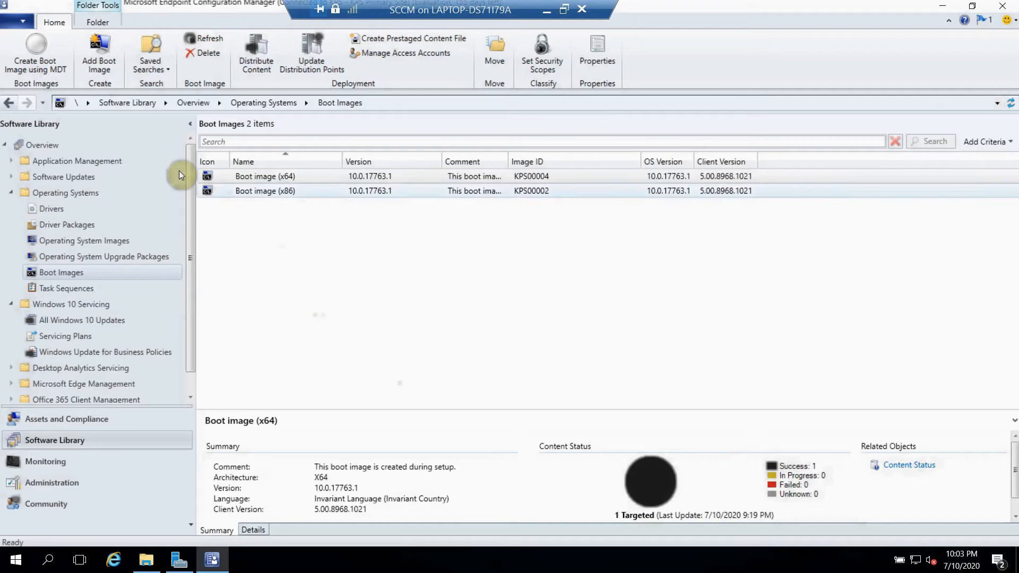
pyautogui.moveTo(36, 55)
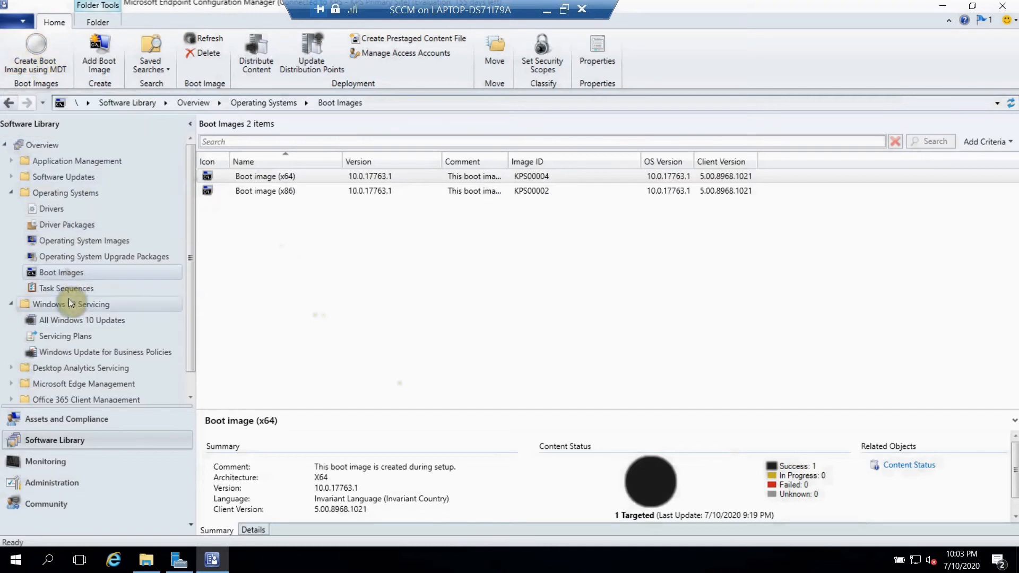
pyautogui.rightClick(62, 273)
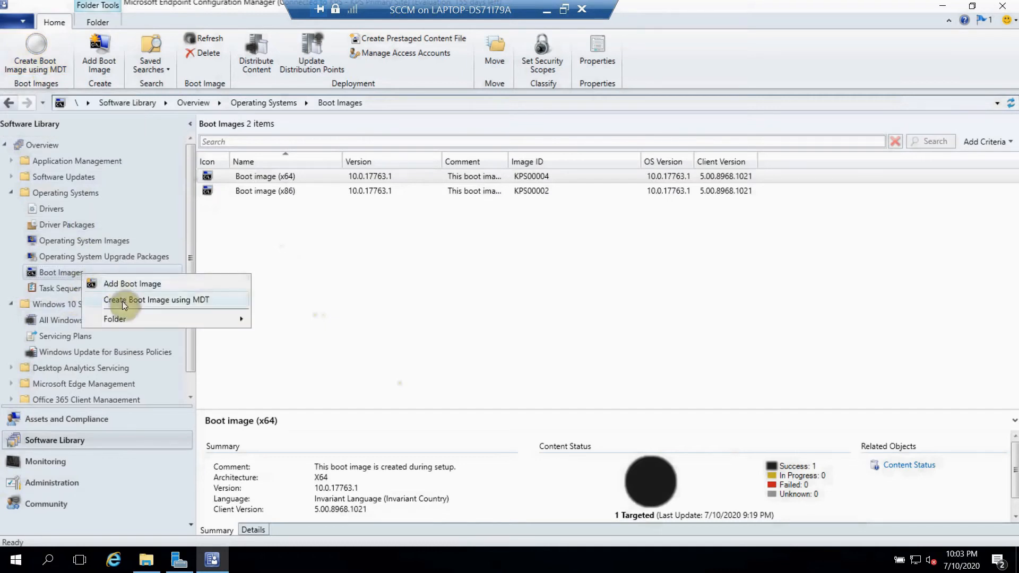
pyautogui.moveTo(130, 305)
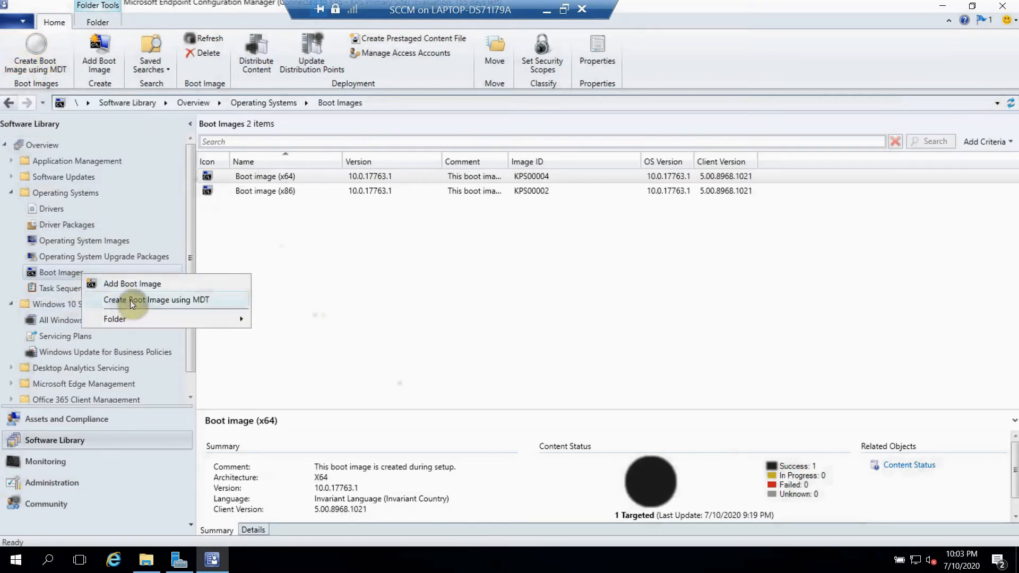
pyautogui.click(155, 299)
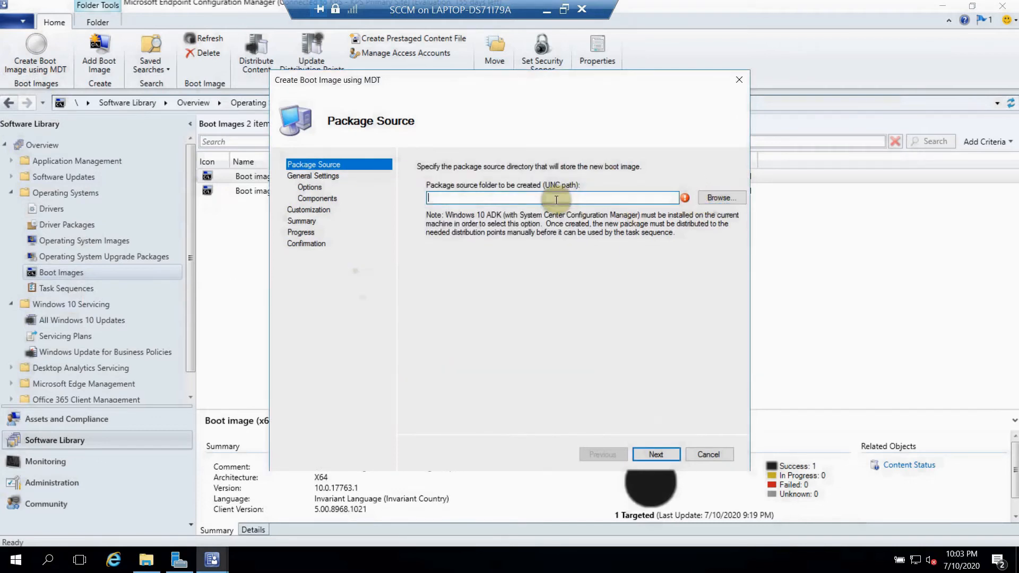
# - Set the package source UNC path to \\192.168.0.105\Boot Image and continue
pyautogui.write('\\\\192')
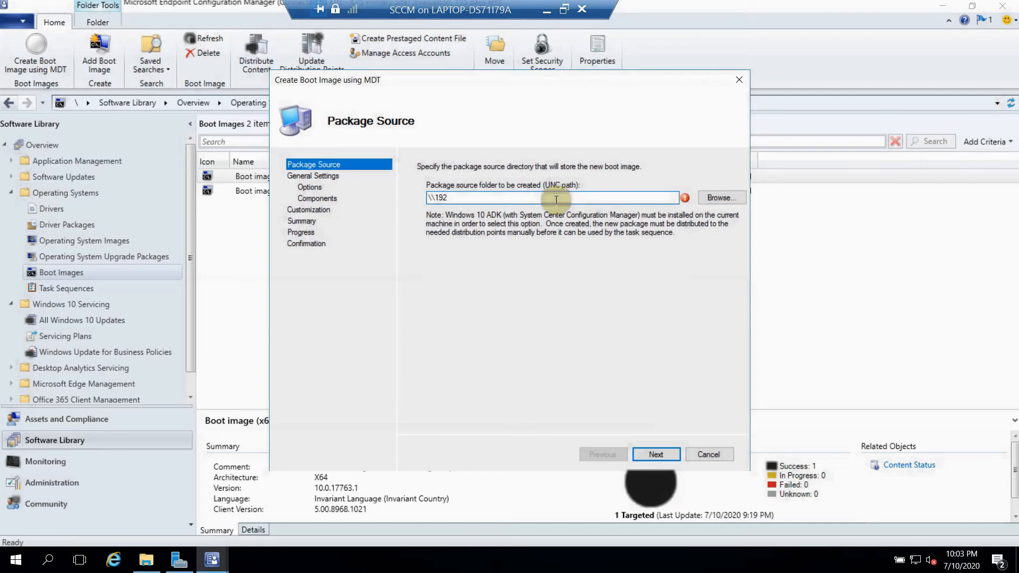
pyautogui.write('.168.0.')
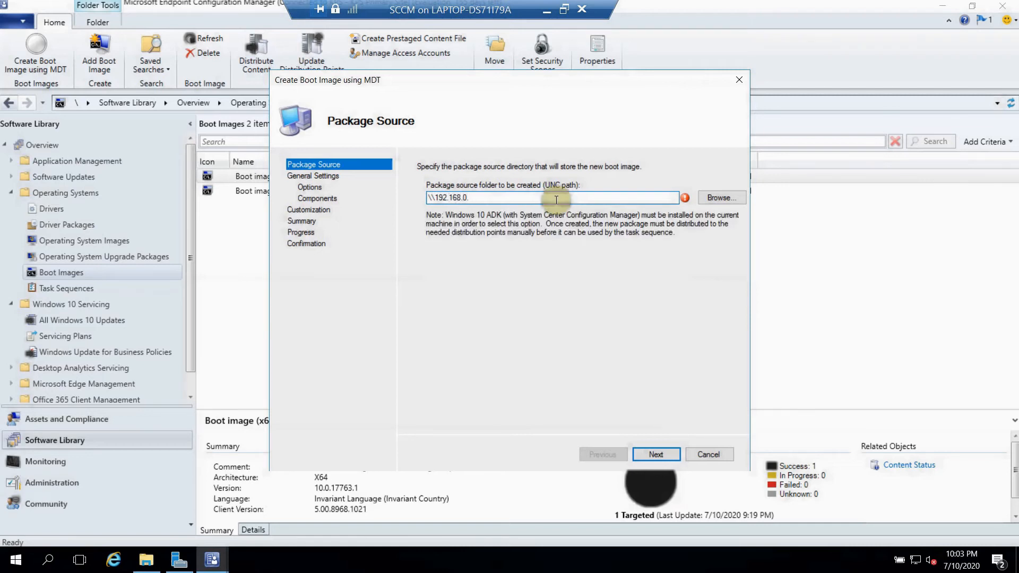
pyautogui.write('10')
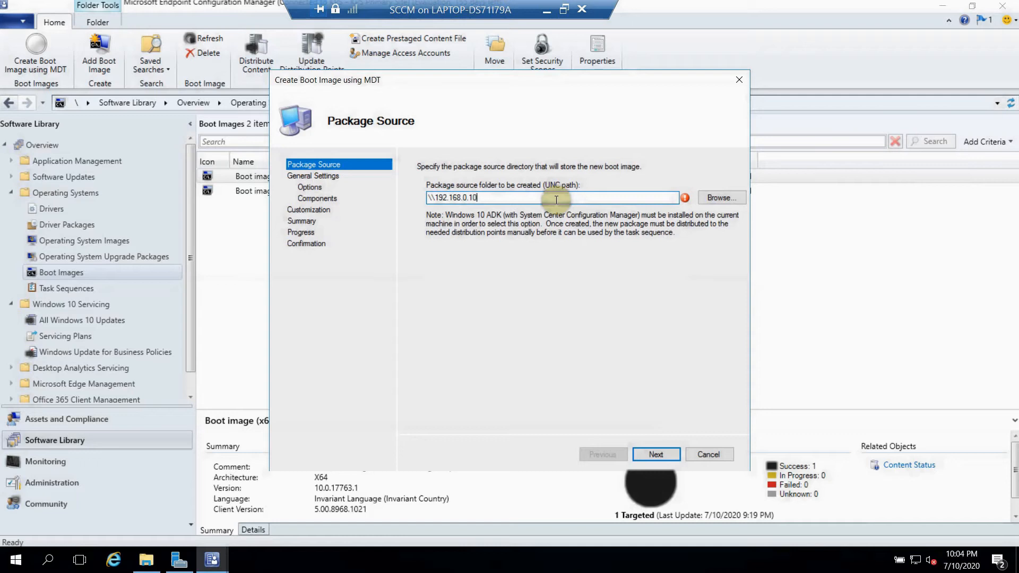
pyautogui.write('5')
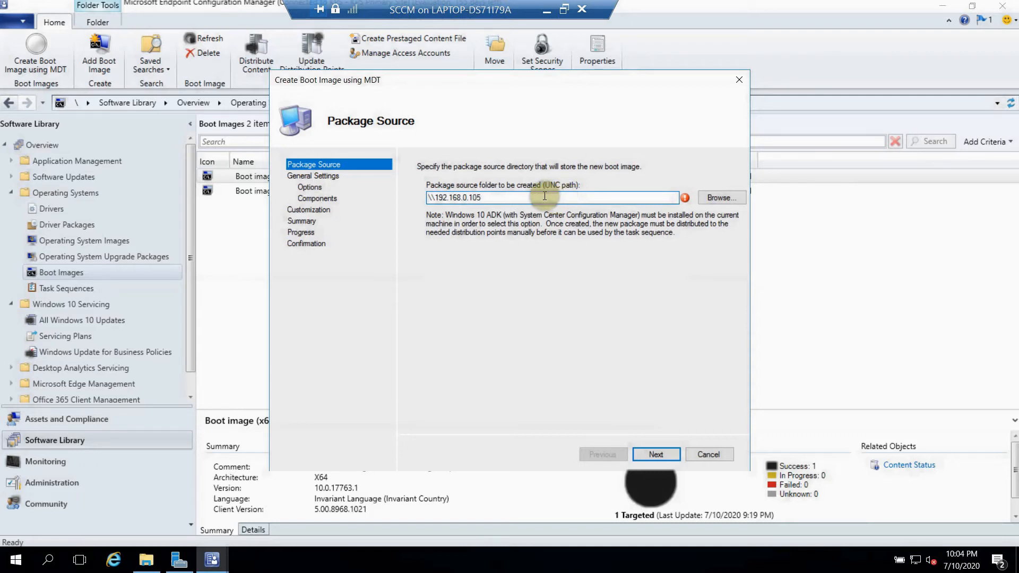
pyautogui.write('\\Boot Image')
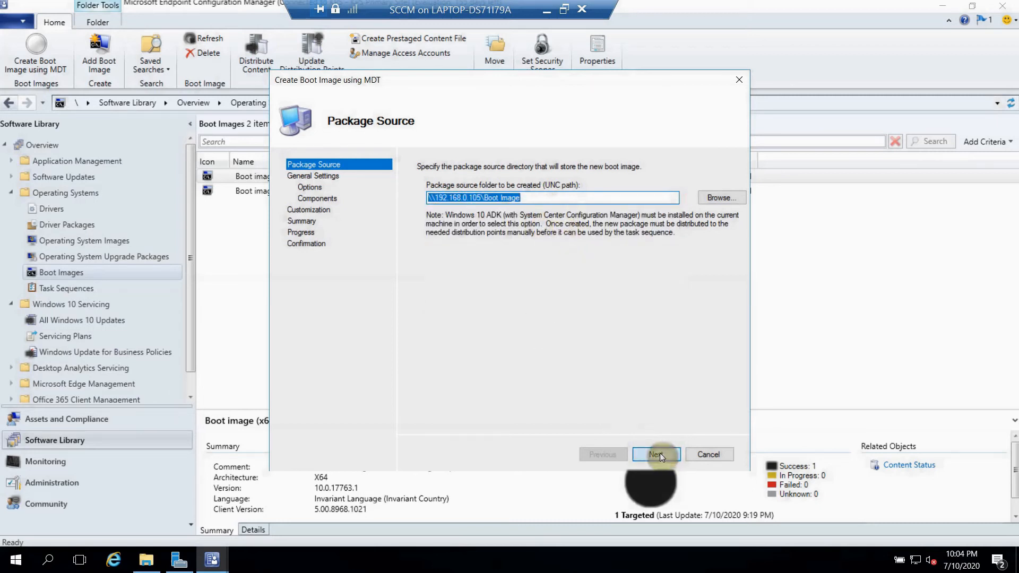
pyautogui.click(655, 454)
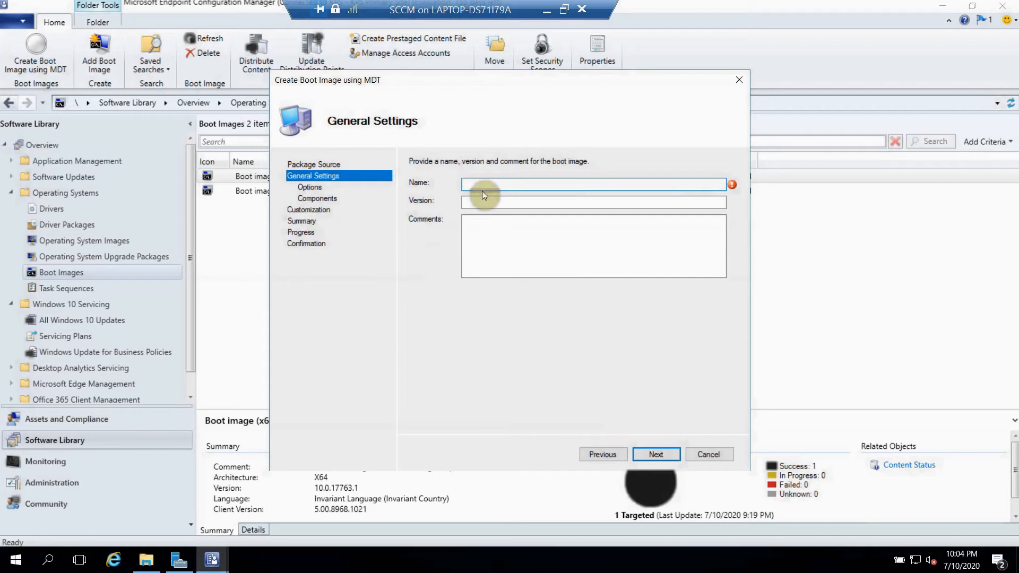
# - Enter name 'Custom Boot Image x64' and version 10.0.17763.5 on General Settings
pyautogui.write('Custome')
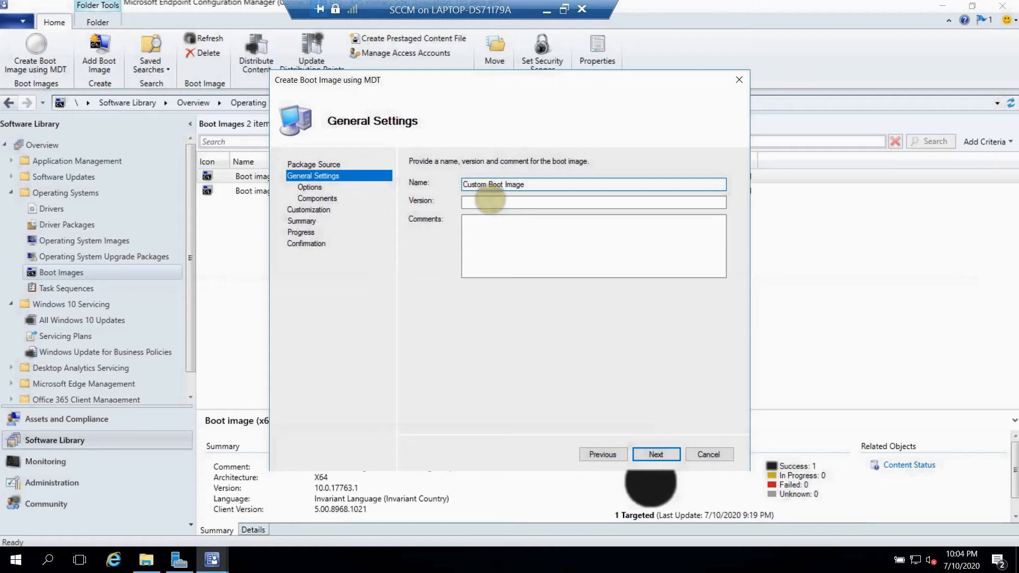
pyautogui.write('X64')
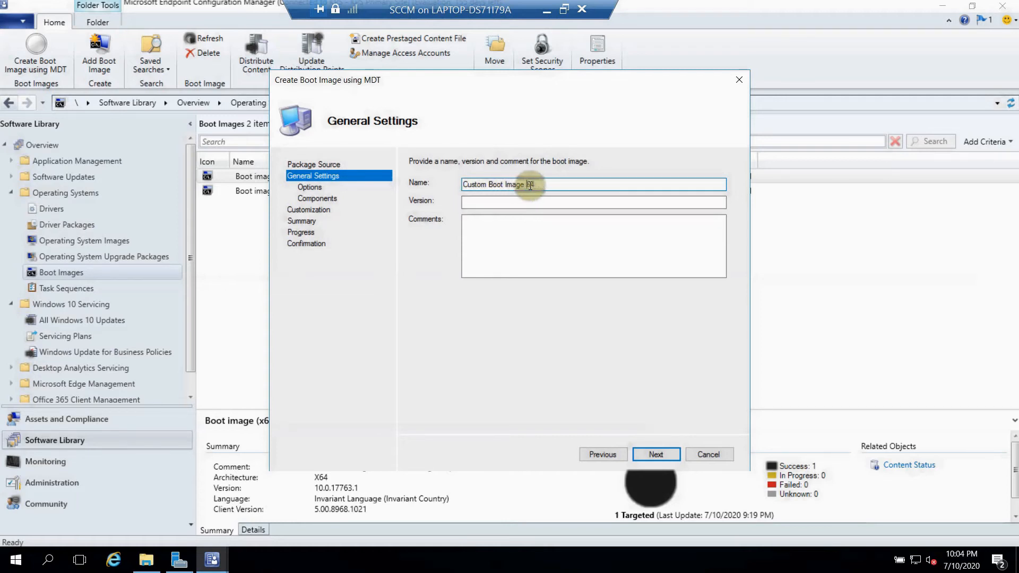
pyautogui.write('x64')
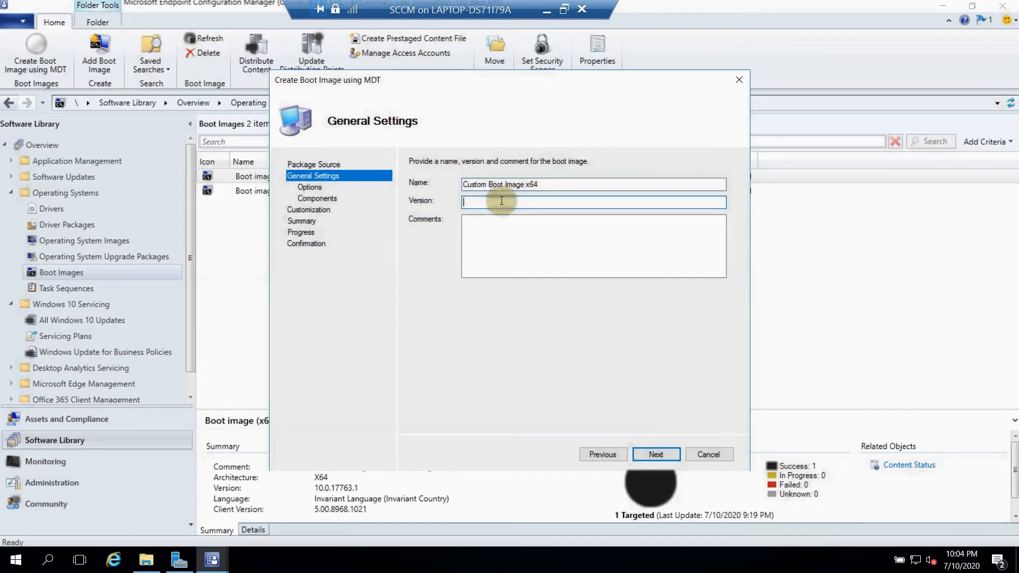
pyautogui.write('10.')
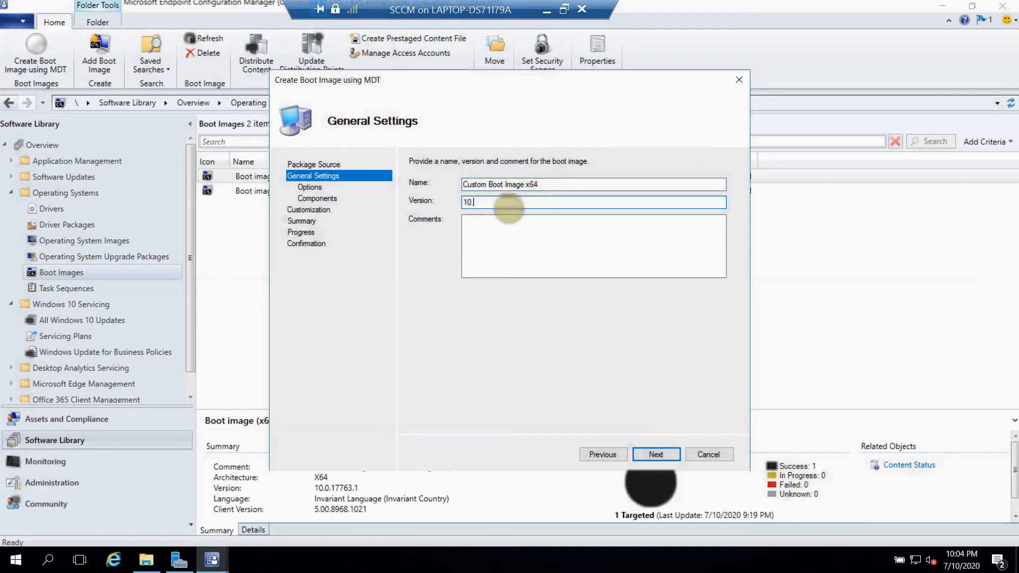
pyautogui.write('0.')
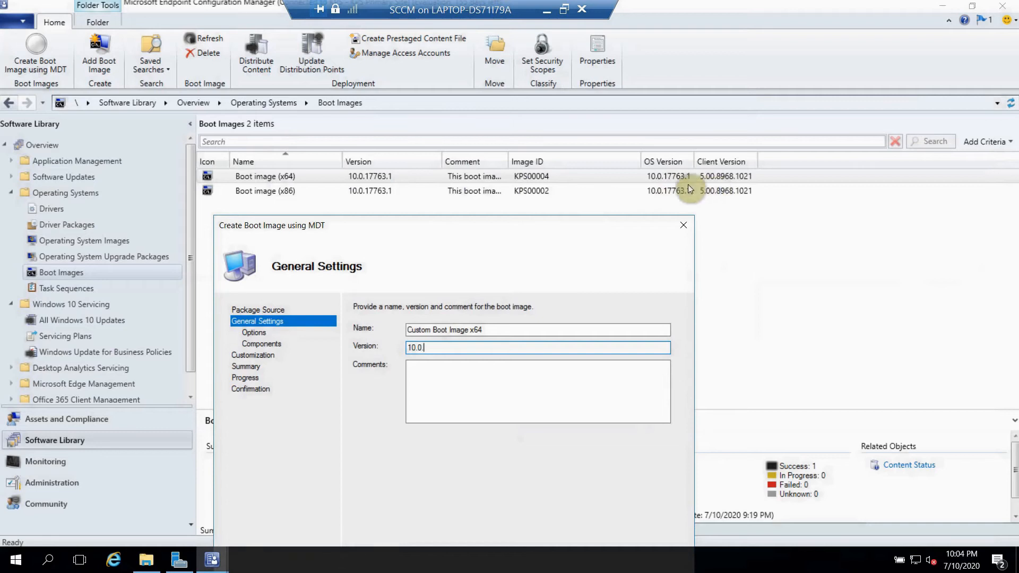
pyautogui.moveTo(366, 181)
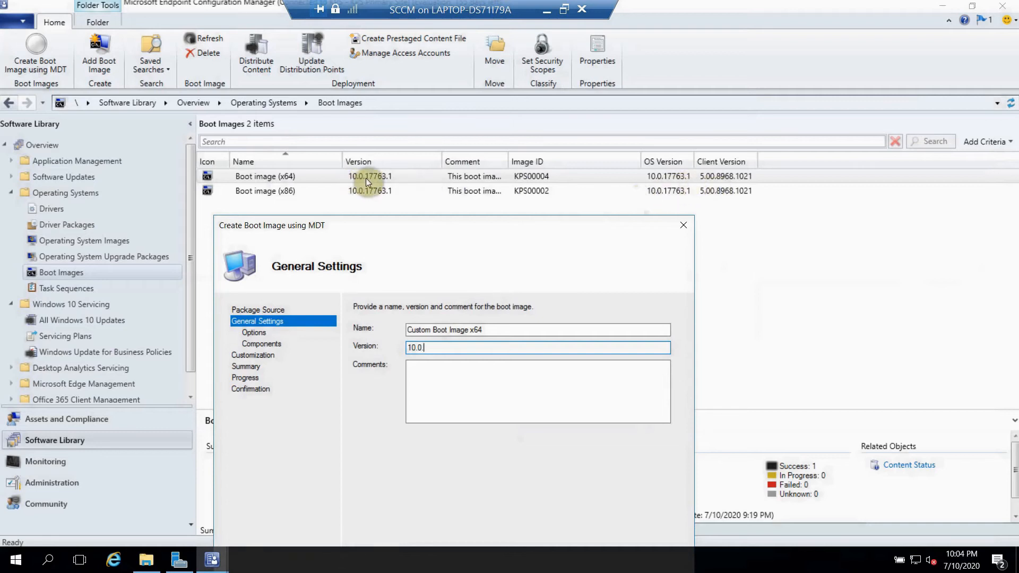
pyautogui.moveTo(435, 346)
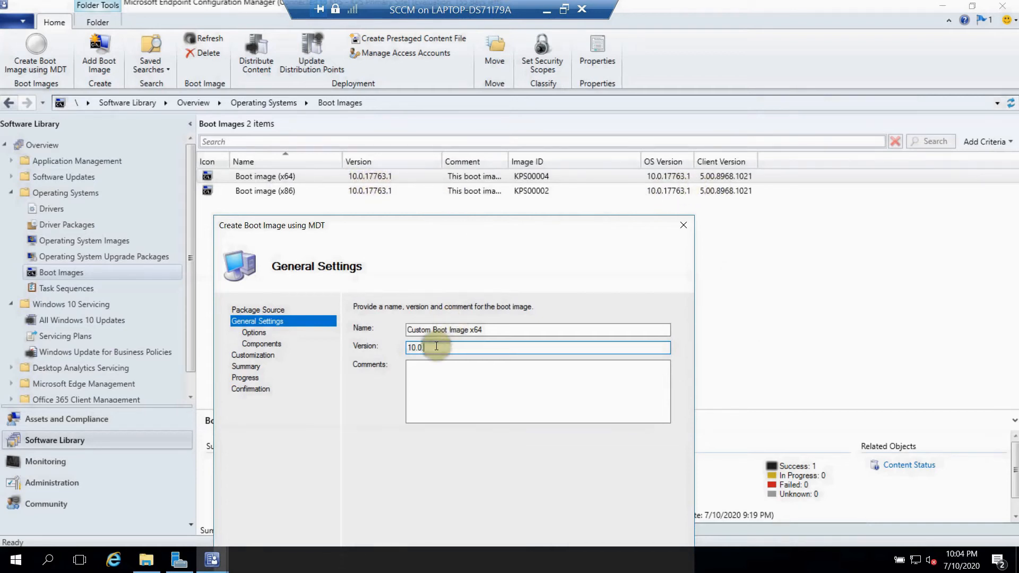
pyautogui.write('1')
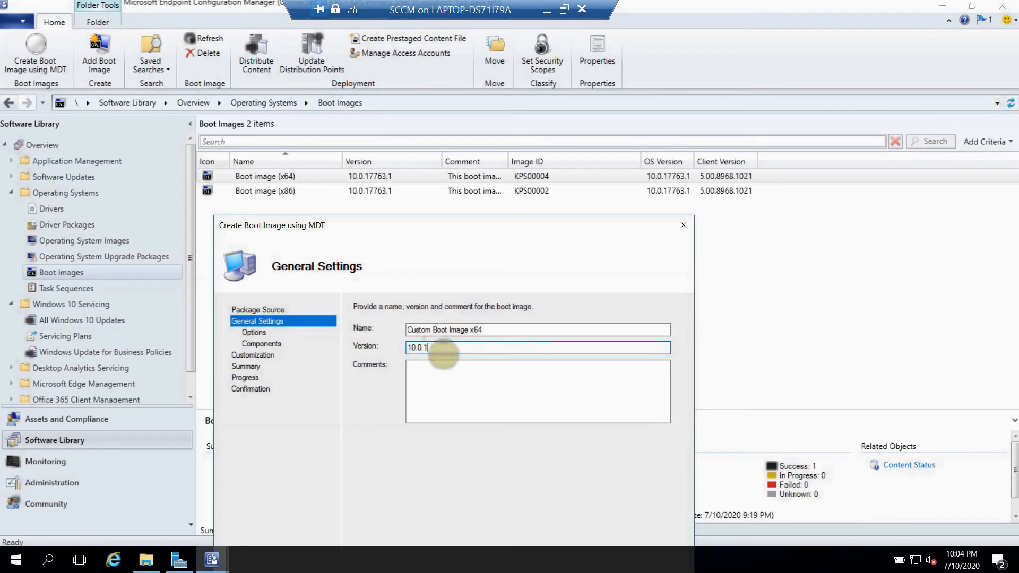
pyautogui.write('77')
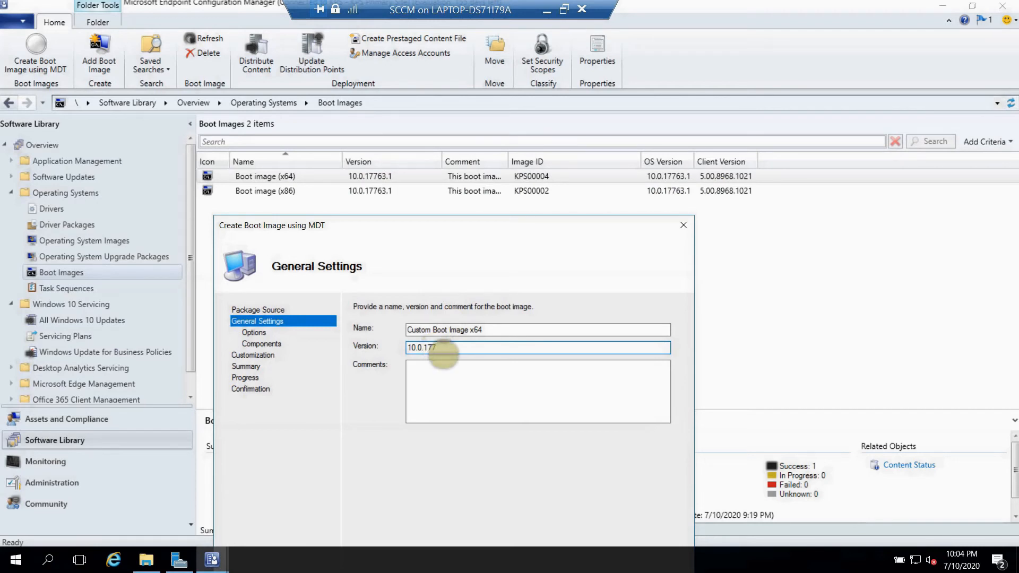
pyautogui.write('63.5')
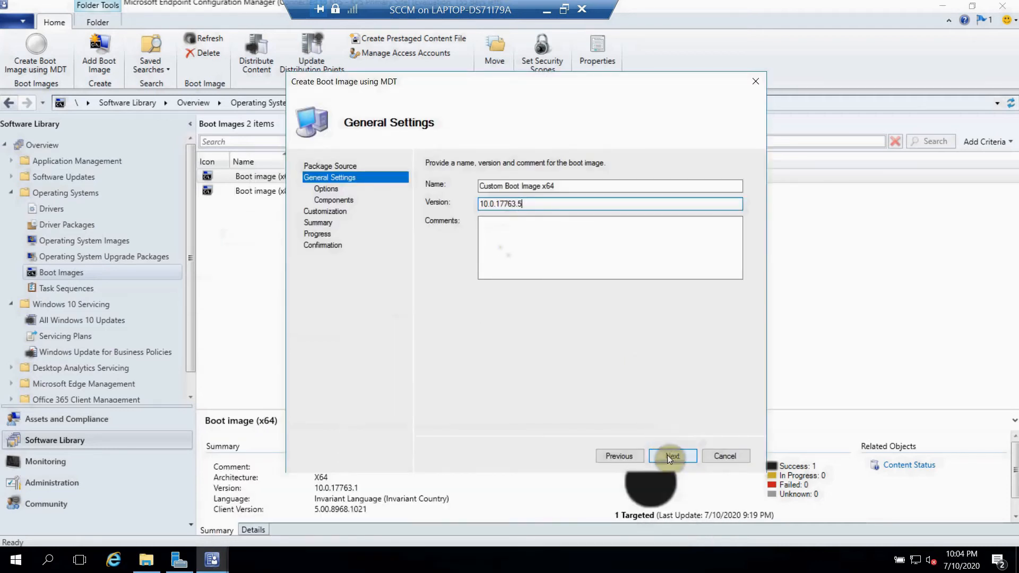
# - Choose x64 platform with 128 MB scratch space and keep the MDAC/ADO component
pyautogui.click(672, 455)
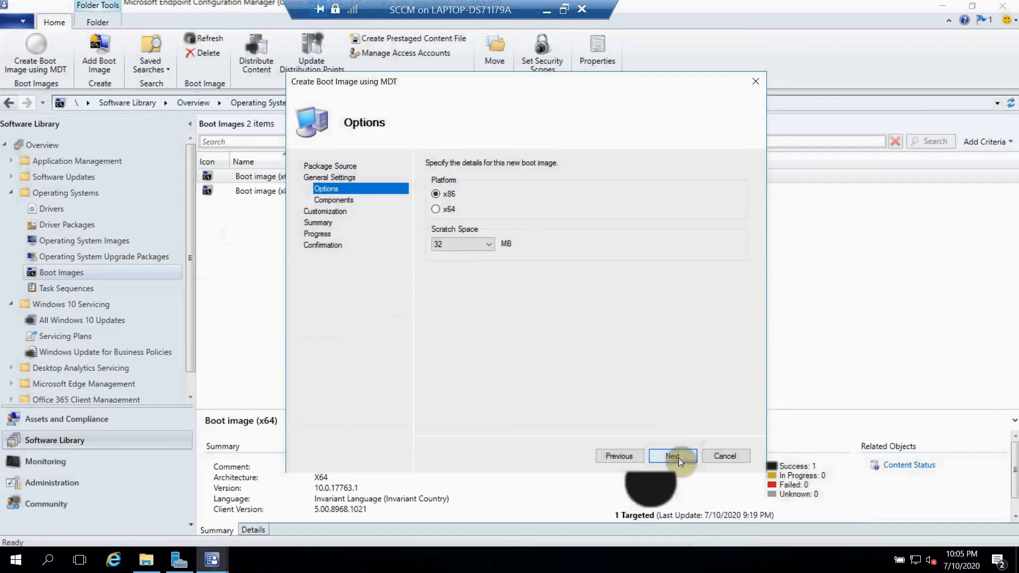
pyautogui.click(435, 209)
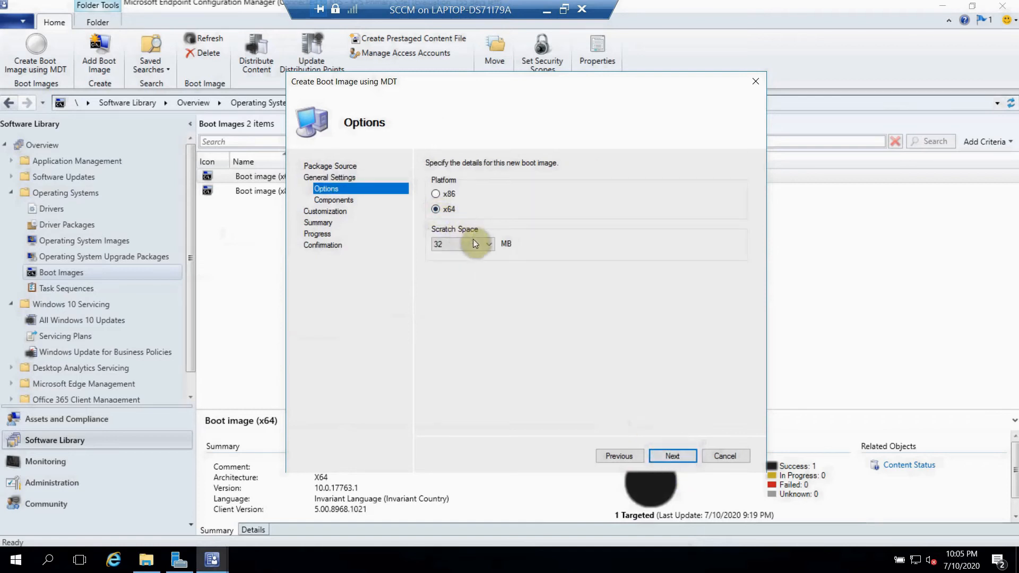
pyautogui.click(488, 244)
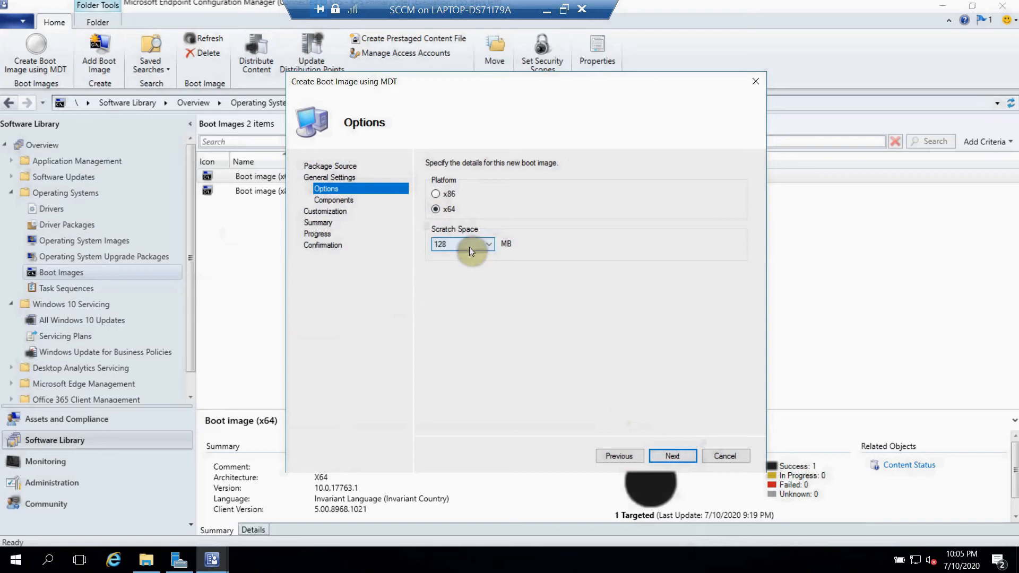
pyautogui.click(672, 456)
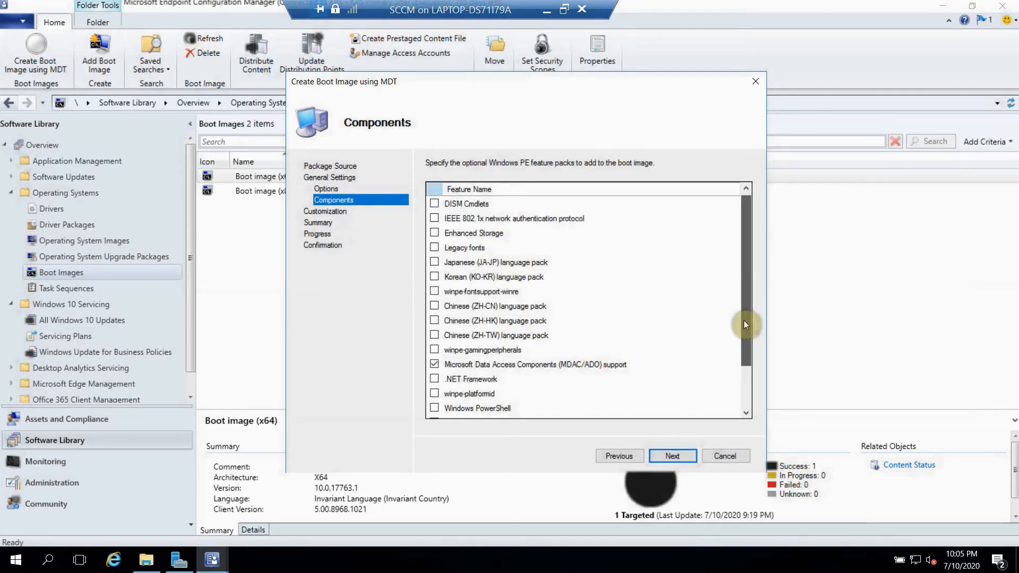
pyautogui.moveTo(741, 305)
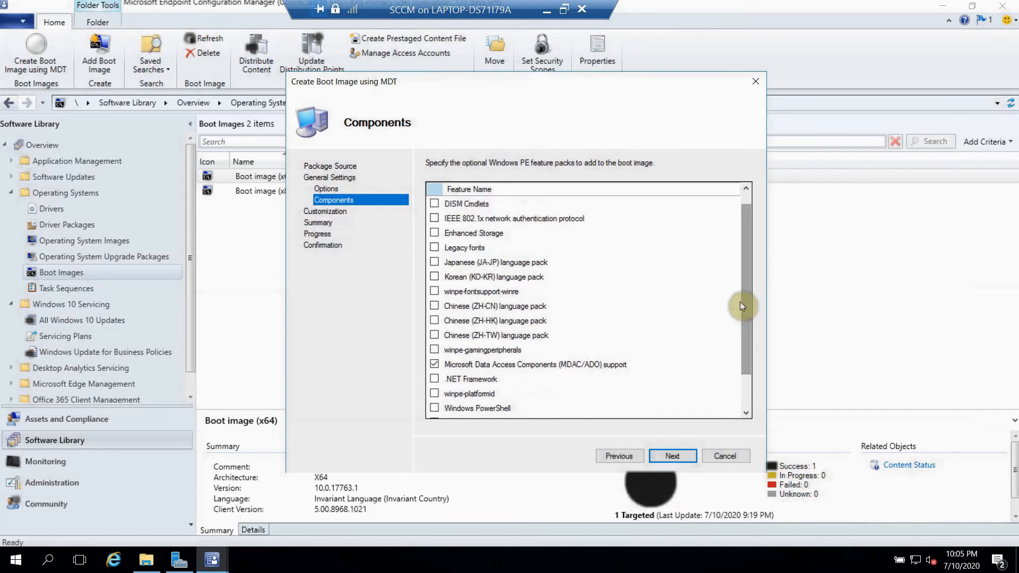
pyautogui.moveTo(661, 408)
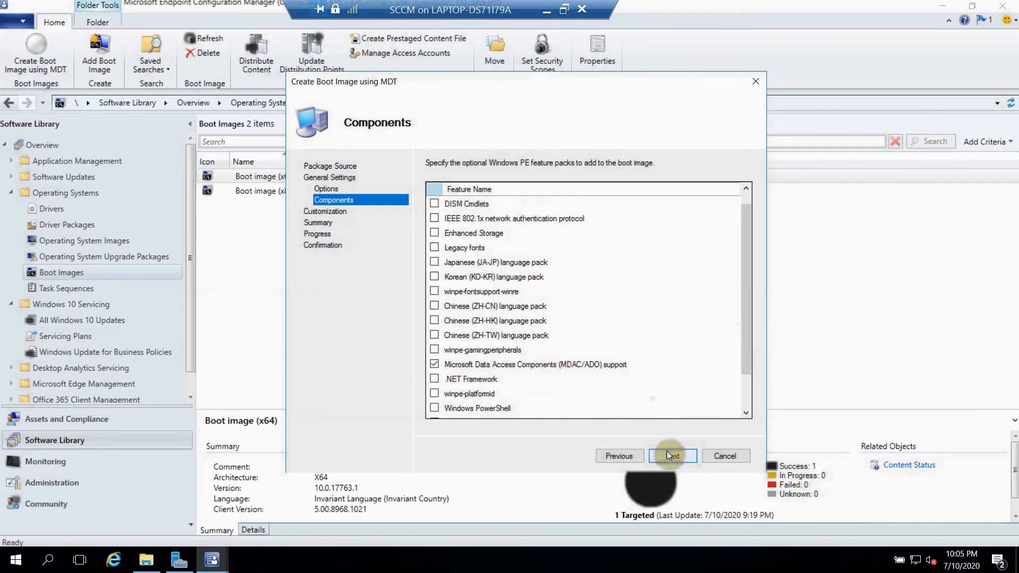
pyautogui.click(671, 456)
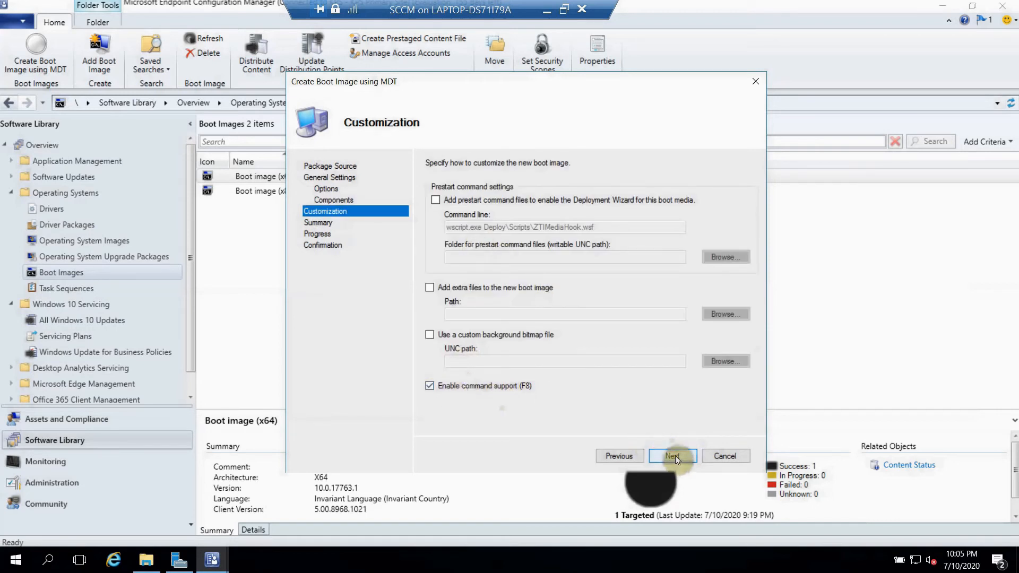
# - Advance past Customization to the Summary of boot image settings
pyautogui.click(672, 455)
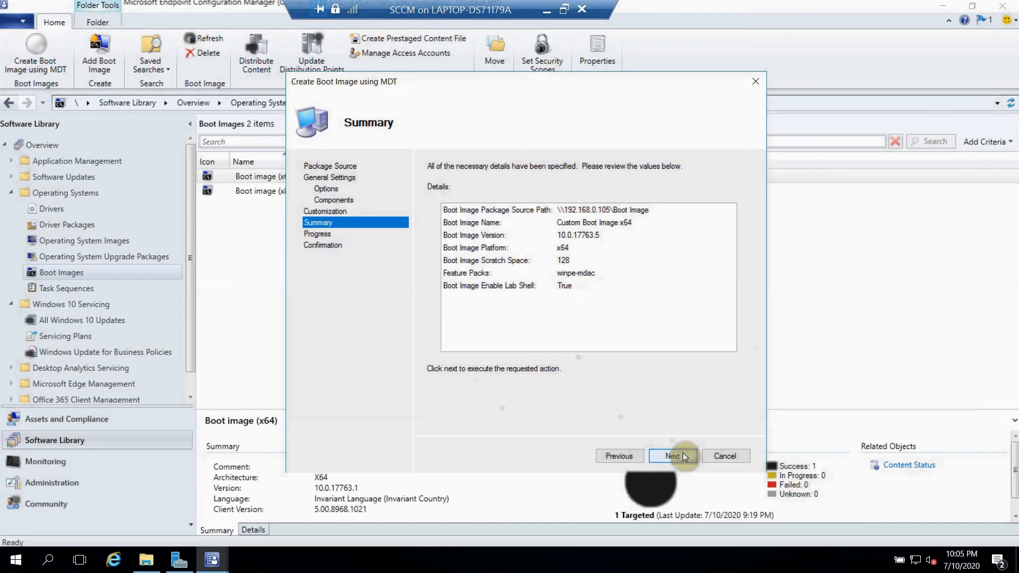
pyautogui.moveTo(595, 259)
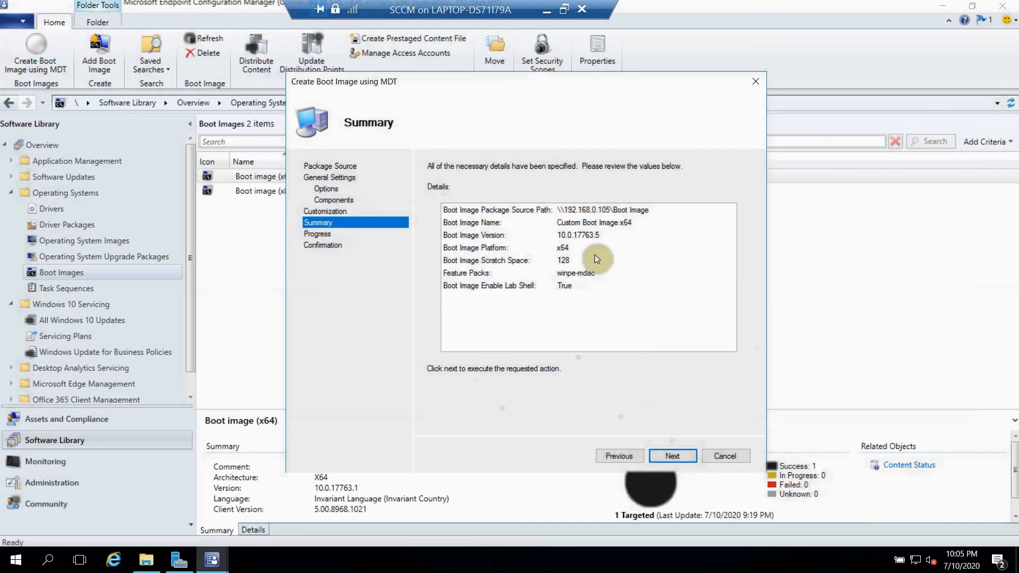
pyautogui.moveTo(590, 270)
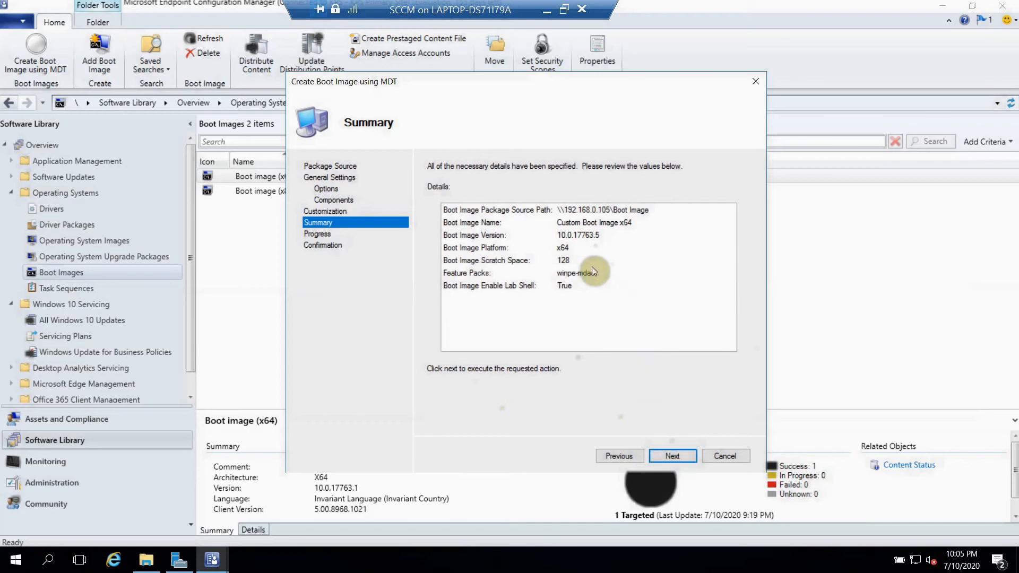
pyautogui.moveTo(662, 436)
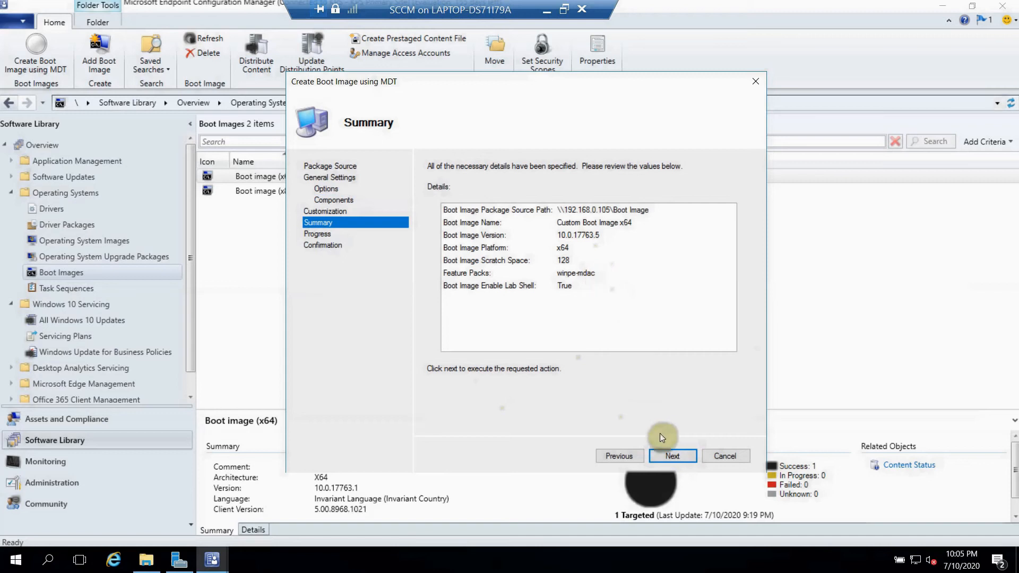
# - Start the boot image build and approve the Deployment Toolkit UAC prompt
pyautogui.click(672, 455)
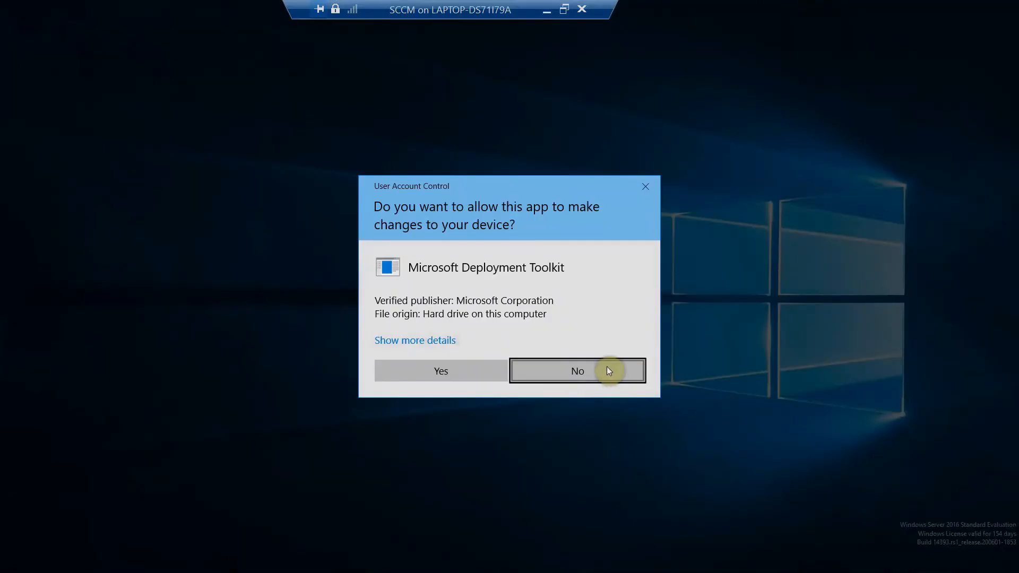
pyautogui.click(440, 370)
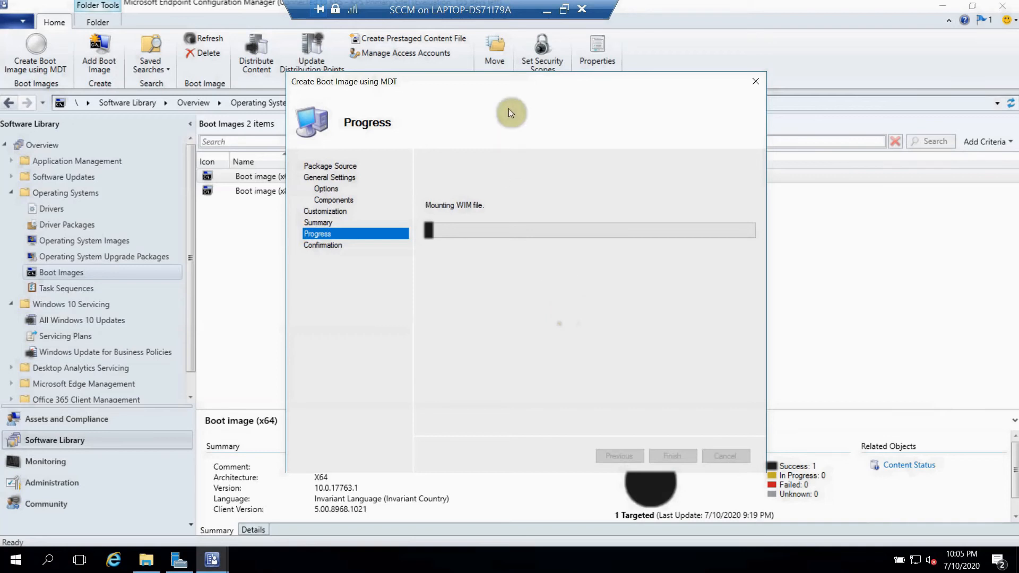
pyautogui.moveTo(547, 10)
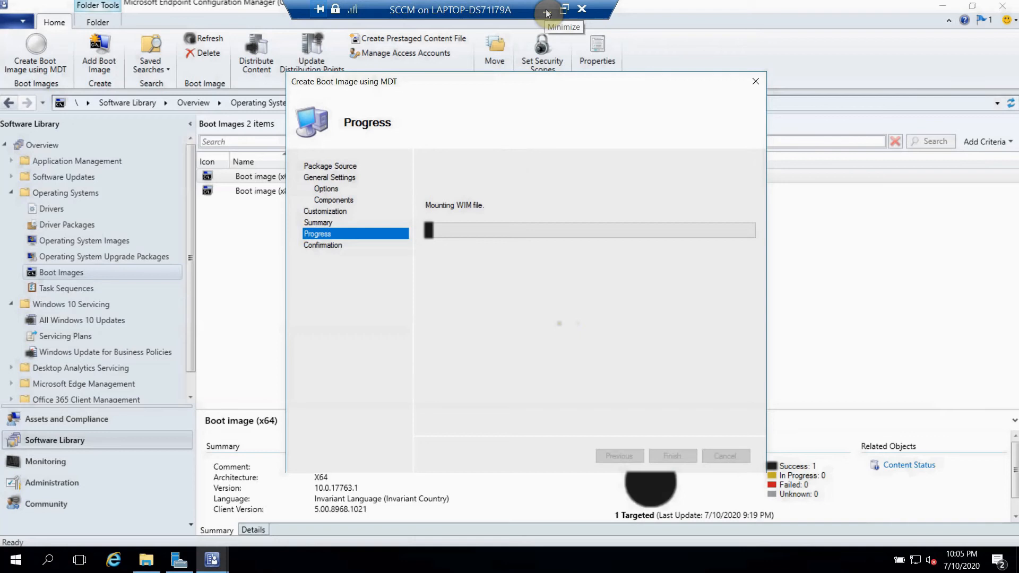
pyautogui.moveTo(547, 9)
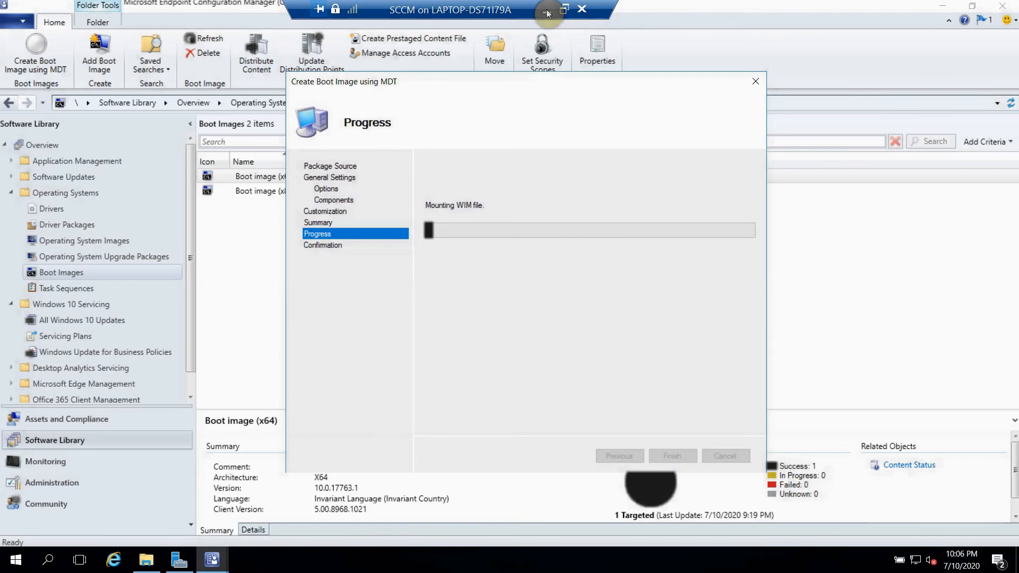
# - Minimize the VM window and pause the screen recorder while the build runs
pyautogui.click(548, 9)
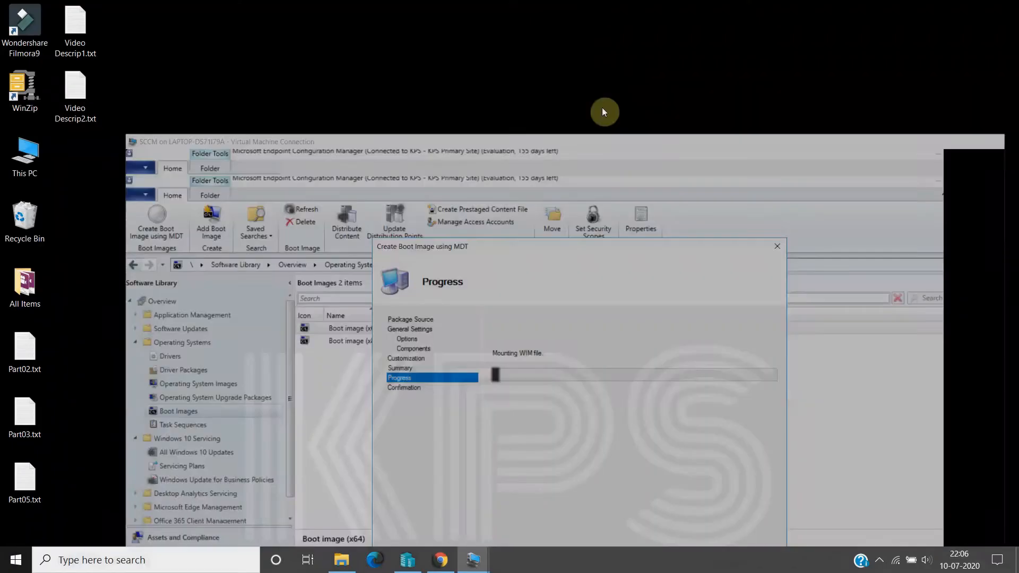
pyautogui.click(856, 559)
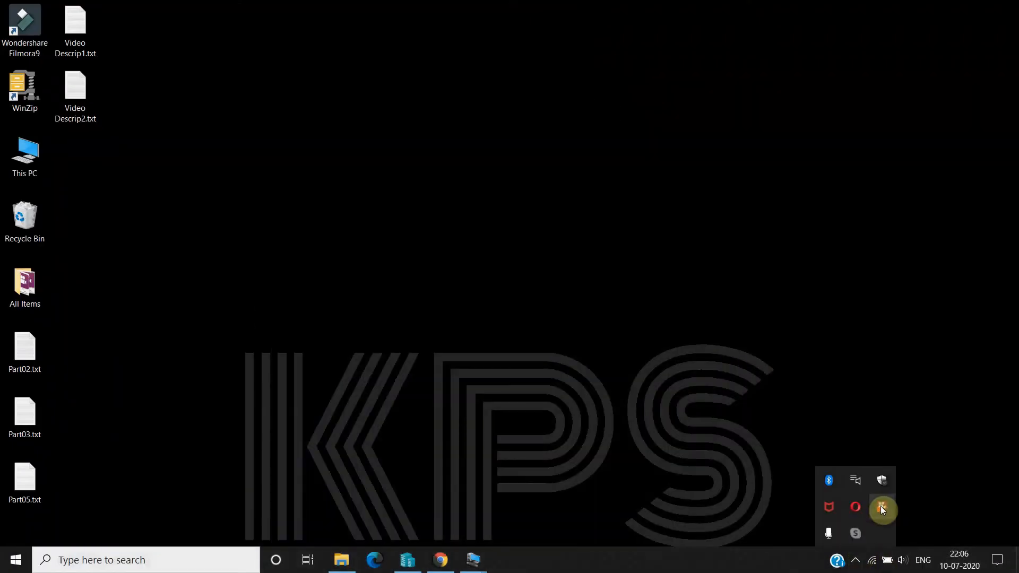
pyautogui.rightClick(882, 507)
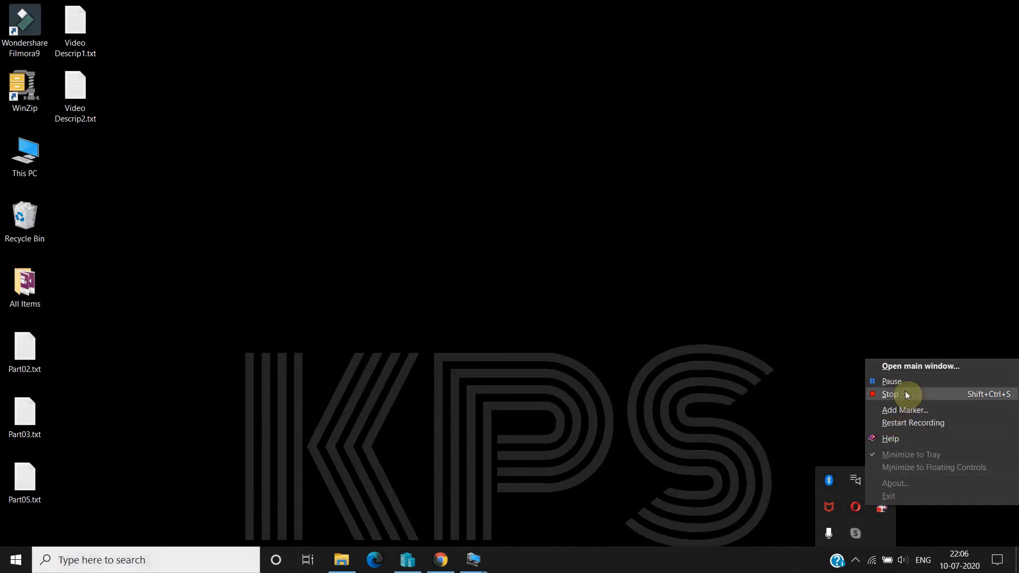
pyautogui.click(891, 395)
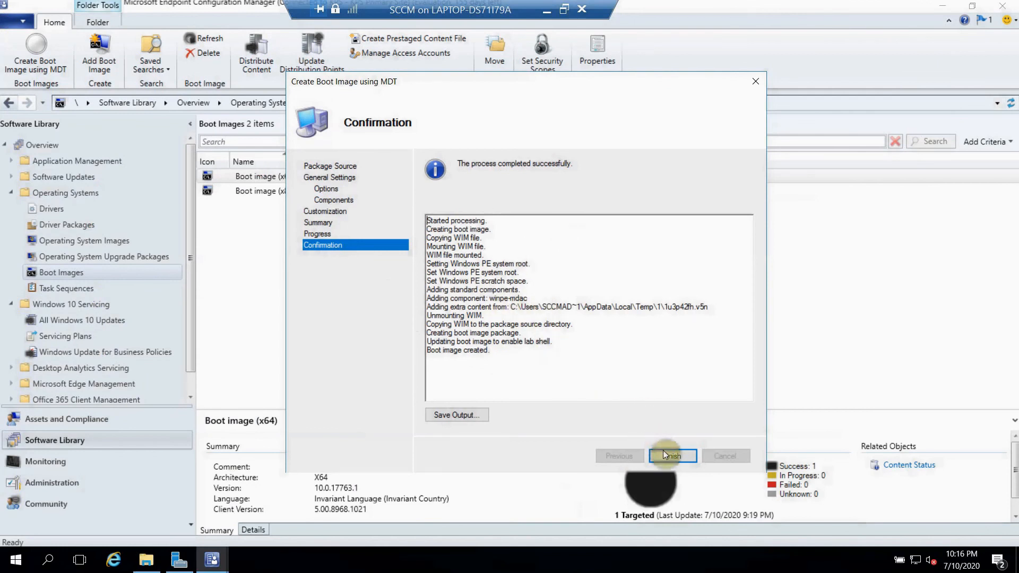
# - Finish the wizard, refresh Boot Images and bring up actions for Custom Boot Image x64
pyautogui.click(671, 455)
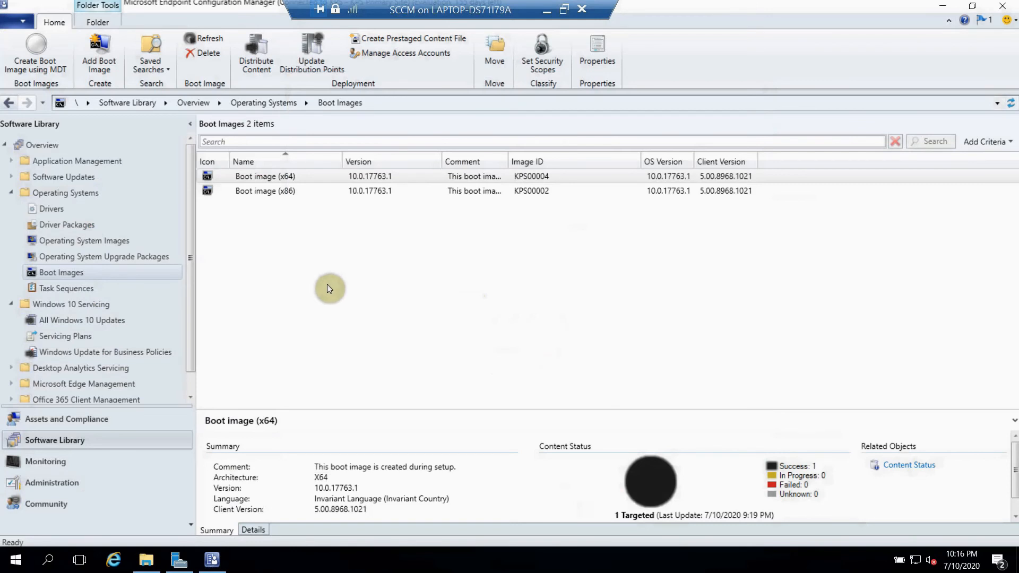
pyautogui.moveTo(78, 273)
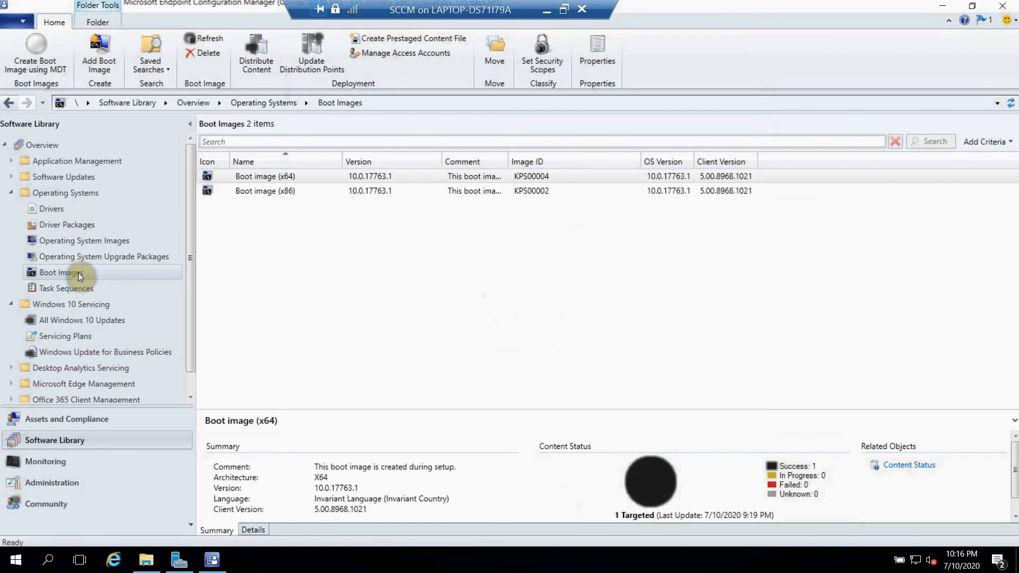
pyautogui.rightClick(61, 273)
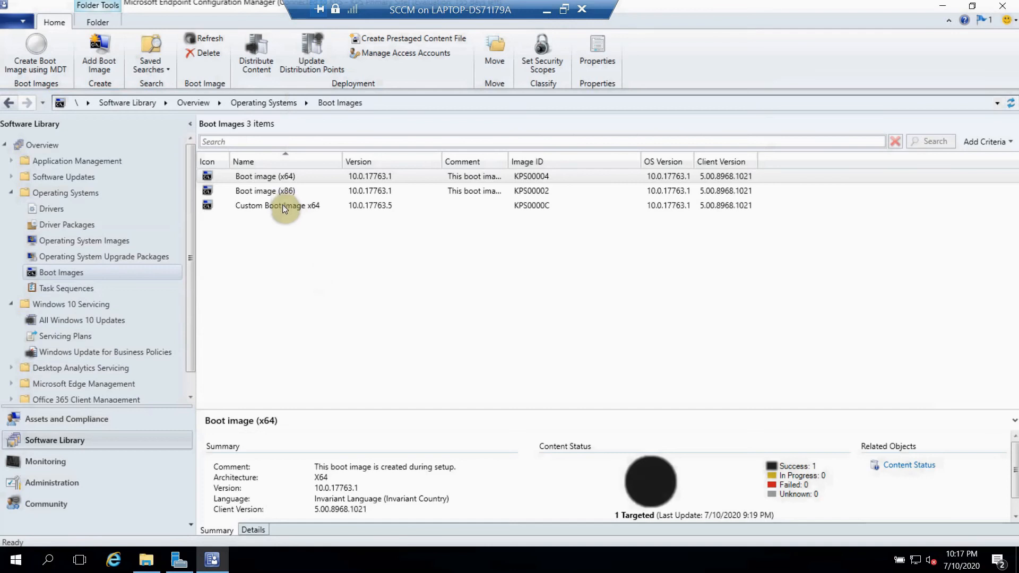
pyautogui.rightClick(277, 205)
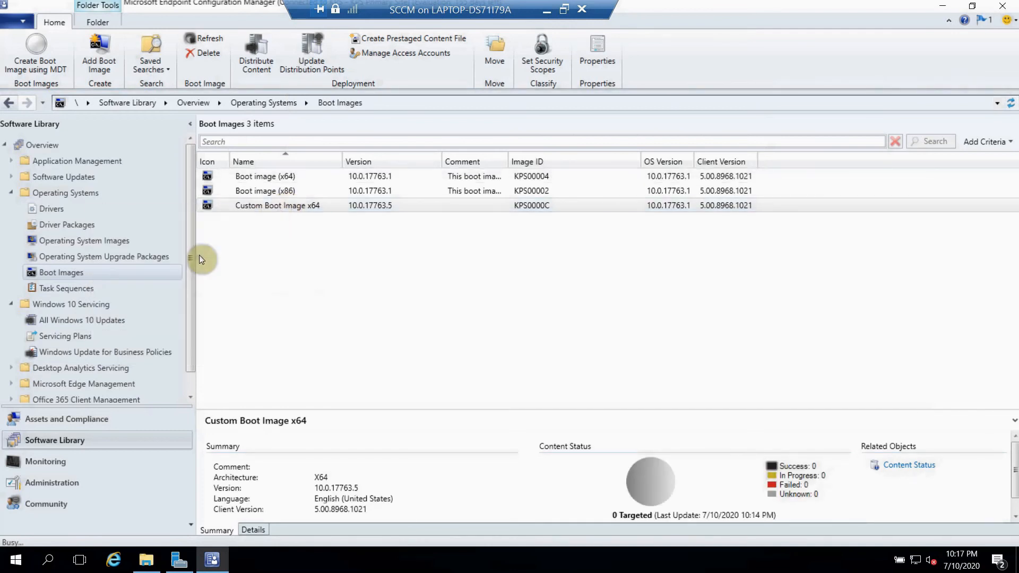
pyautogui.moveTo(404, 264)
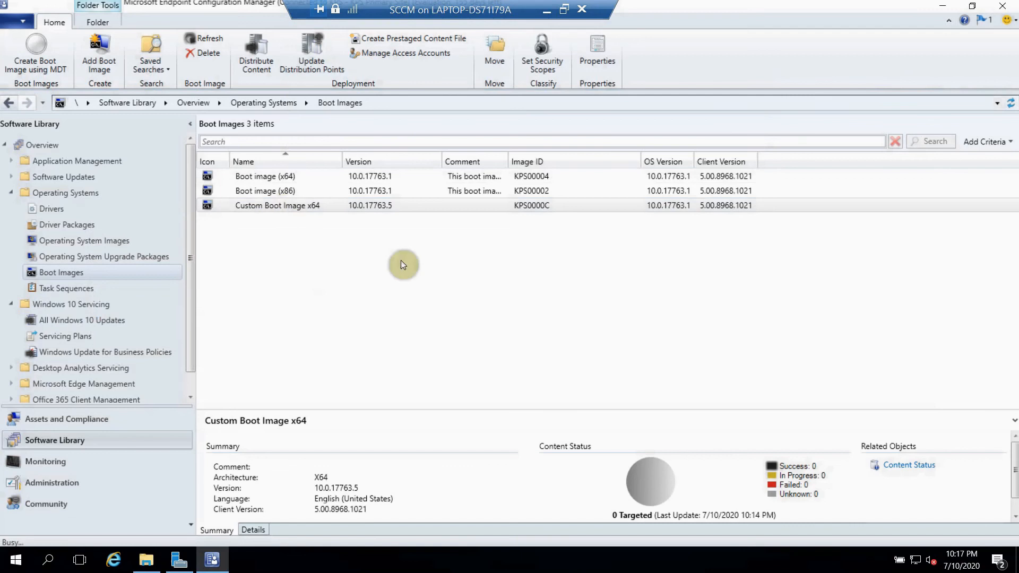
pyautogui.moveTo(421, 262)
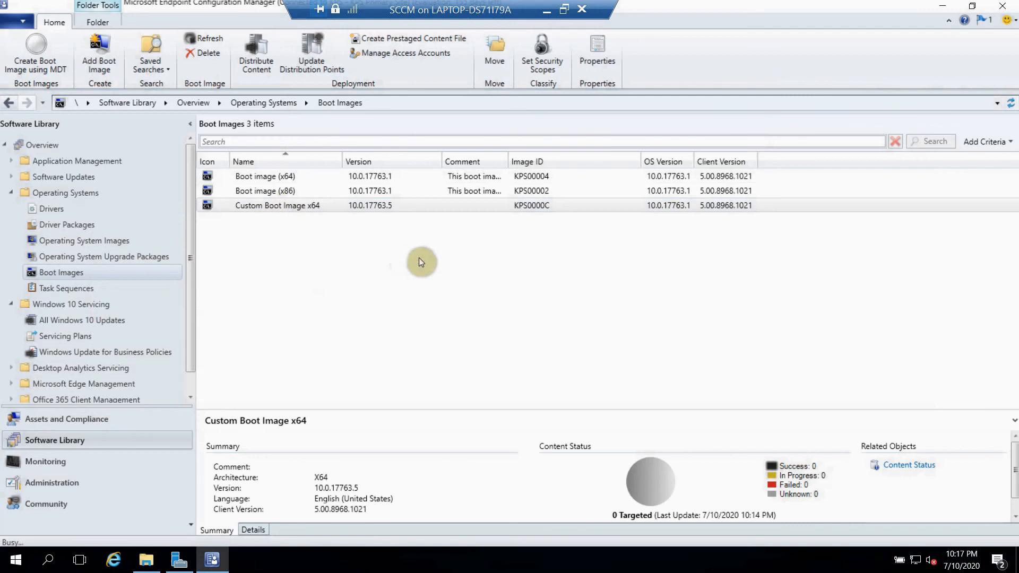
pyautogui.moveTo(445, 268)
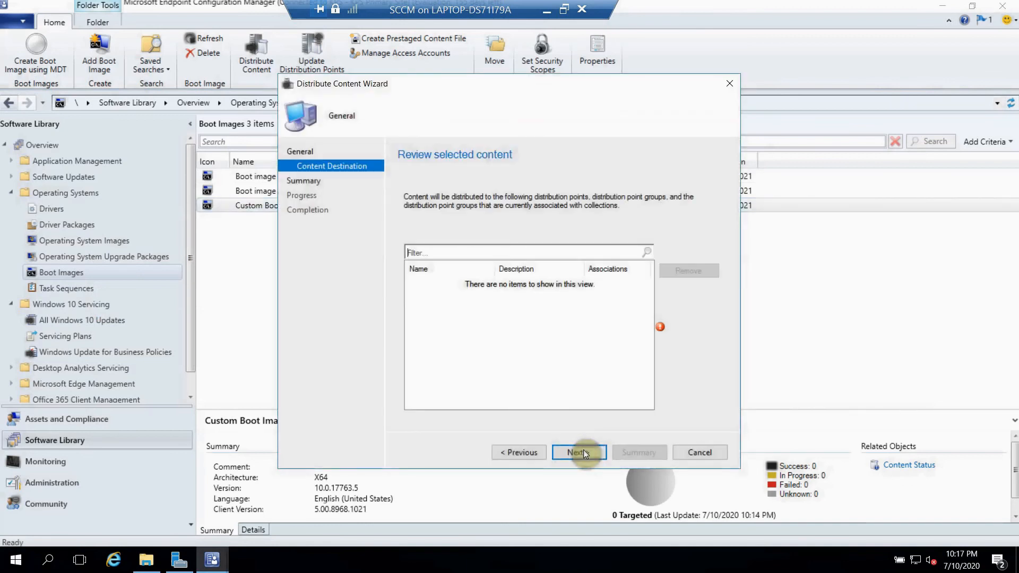
# - Distribute Custom Boot Image x64 to the SCCMSERVER.KPSTECHNICALLABS.LOCAL distribution point
pyautogui.click(577, 452)
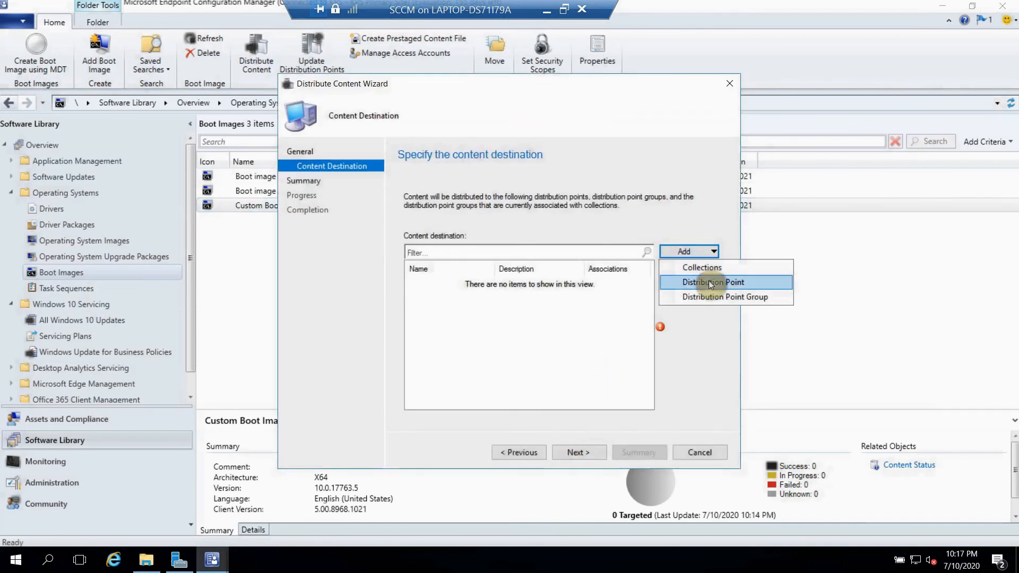
pyautogui.click(711, 282)
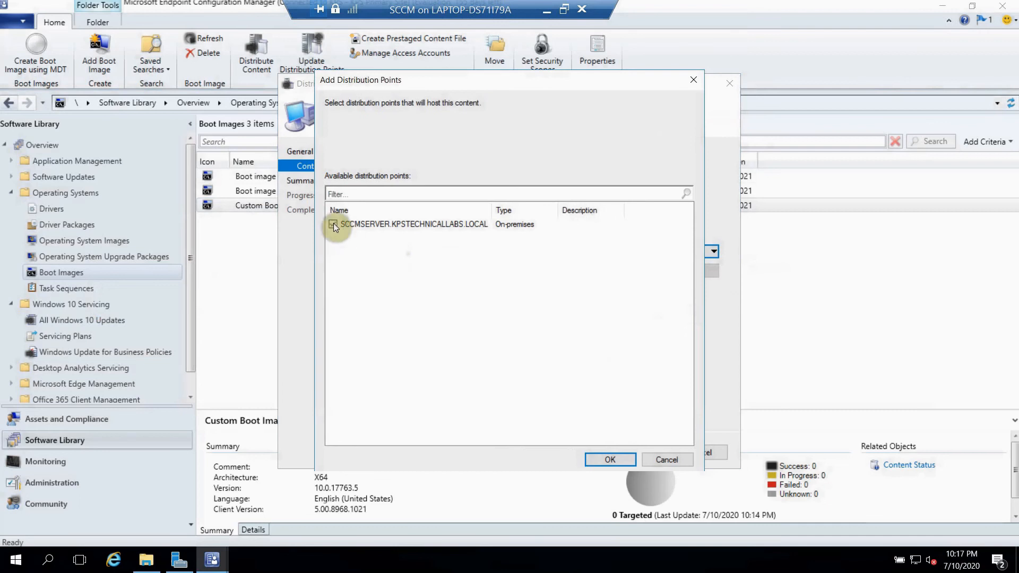
pyautogui.click(609, 460)
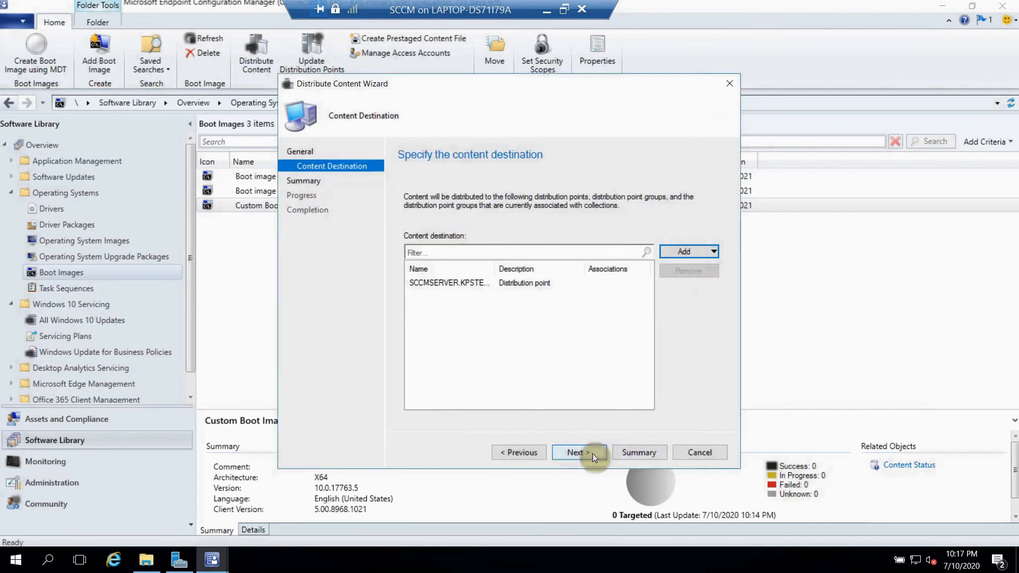
pyautogui.click(577, 452)
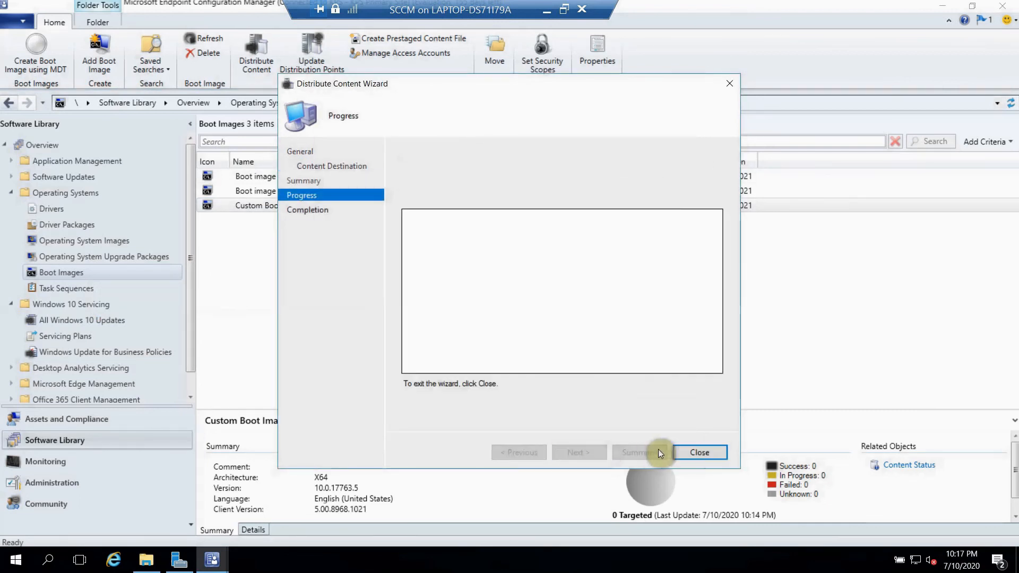
pyautogui.click(699, 452)
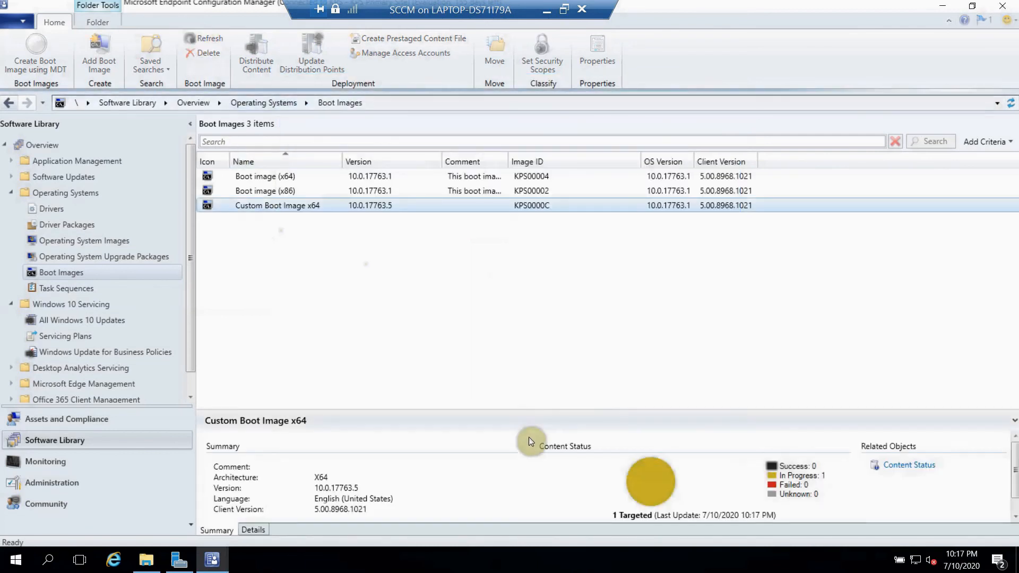
pyautogui.moveTo(539, 379)
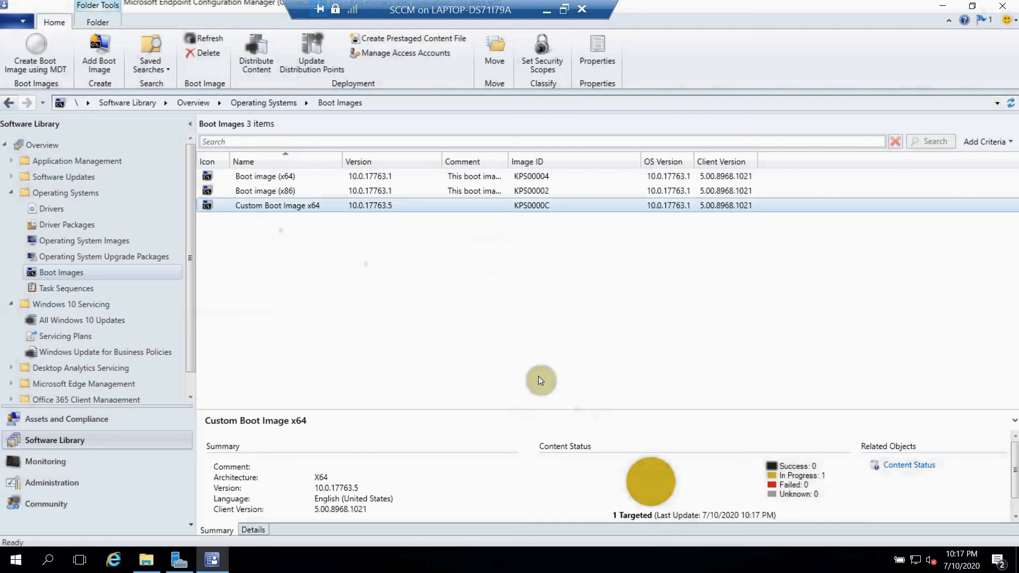
pyautogui.moveTo(713, 479)
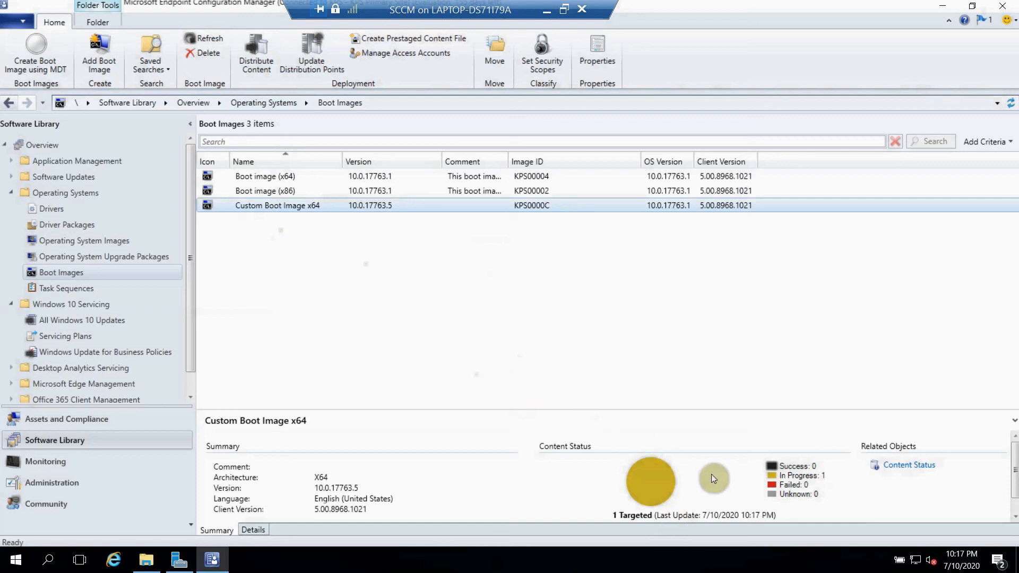
pyautogui.moveTo(583, 384)
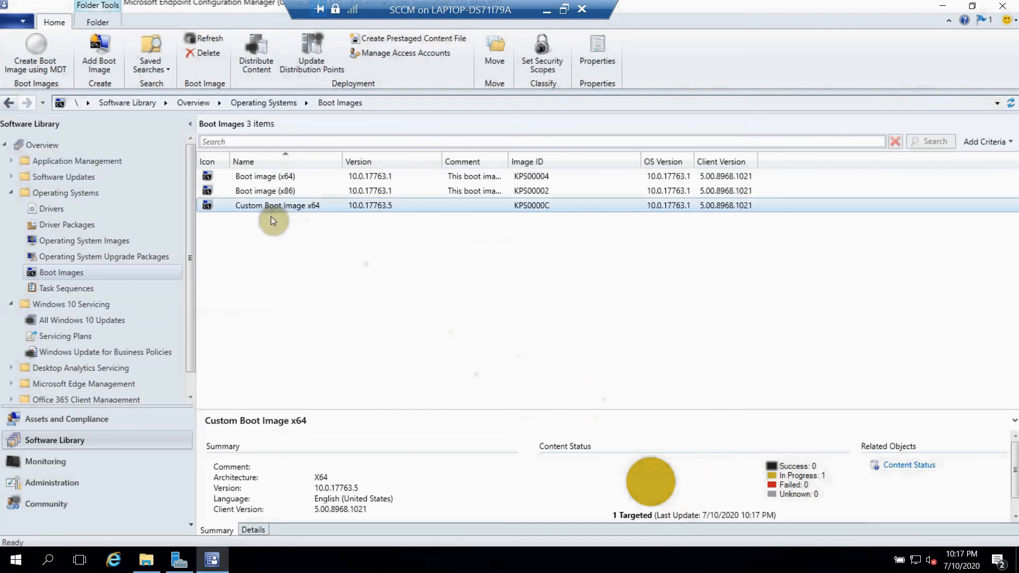
pyautogui.moveTo(352, 227)
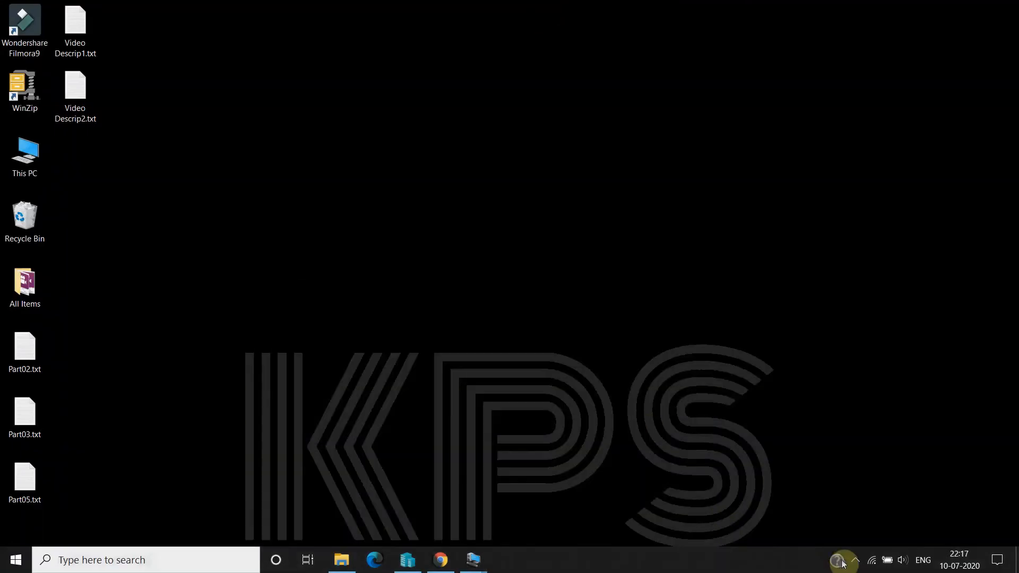
pyautogui.click(855, 559)
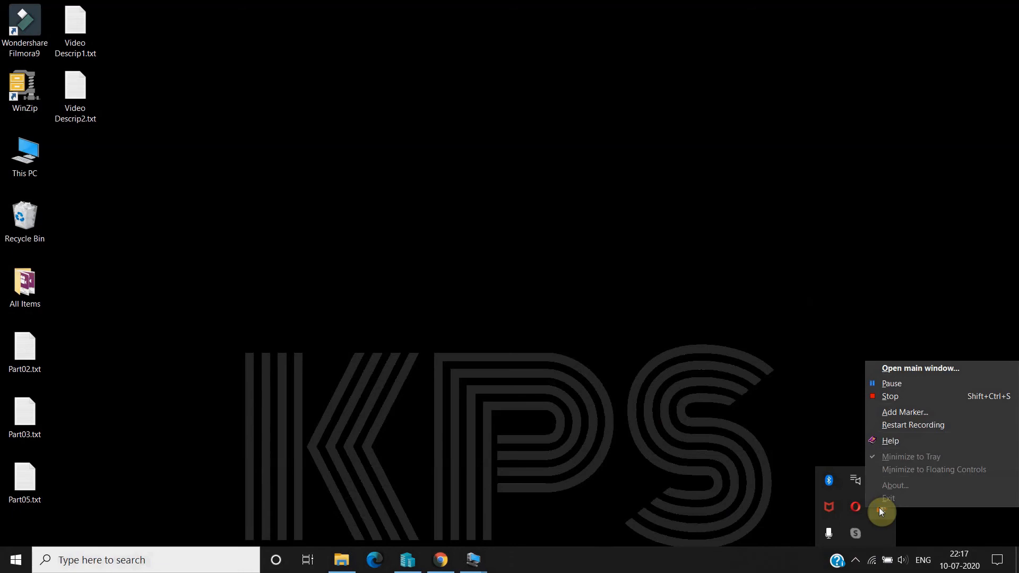
pyautogui.moveTo(818, 432)
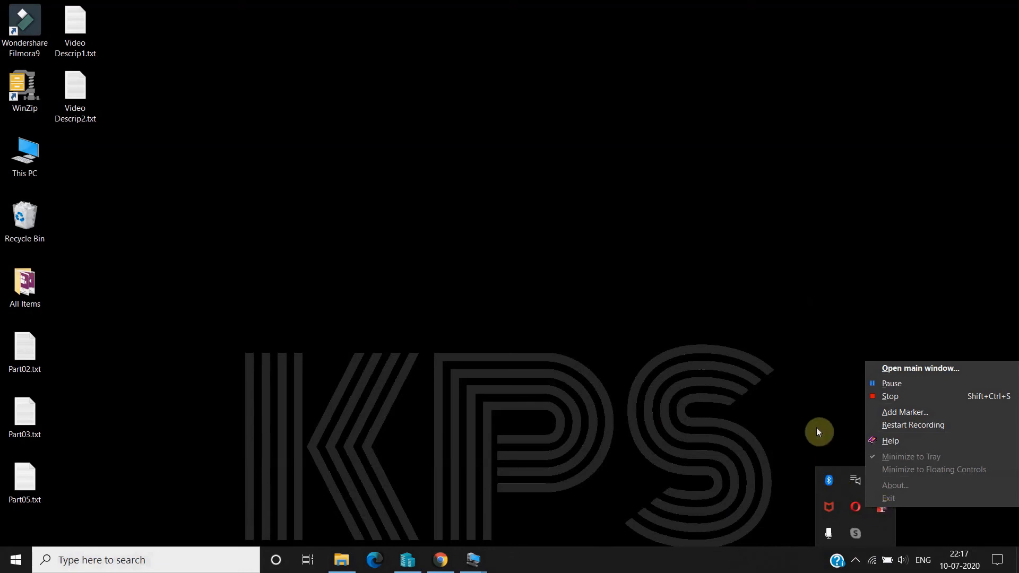
pyautogui.moveTo(809, 424)
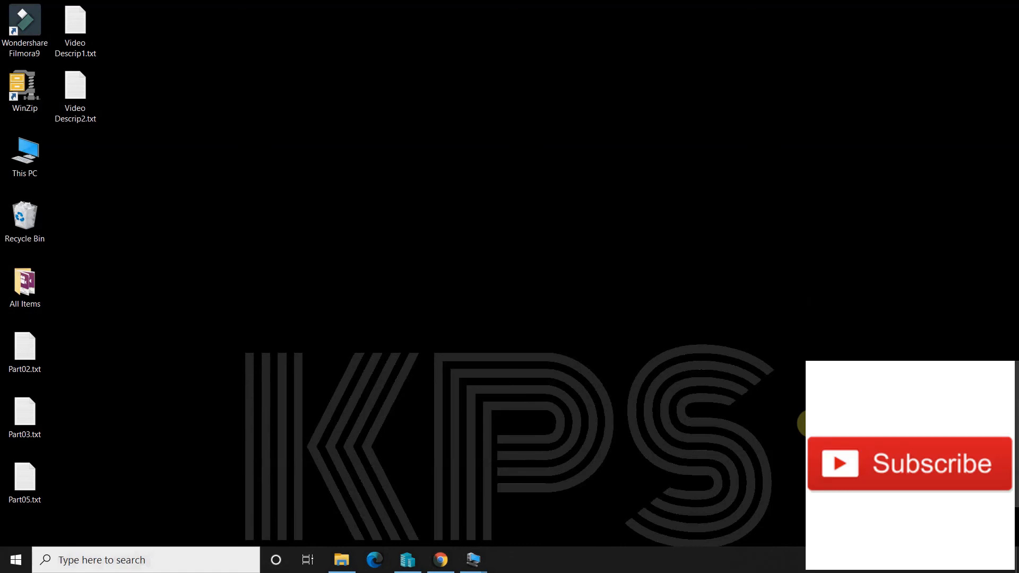
pyautogui.moveTo(791, 424)
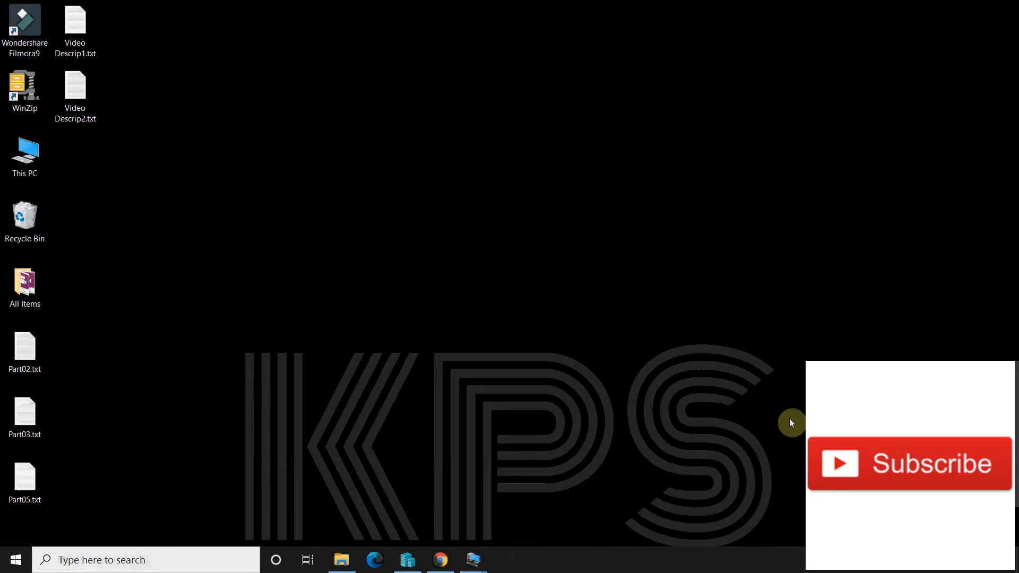